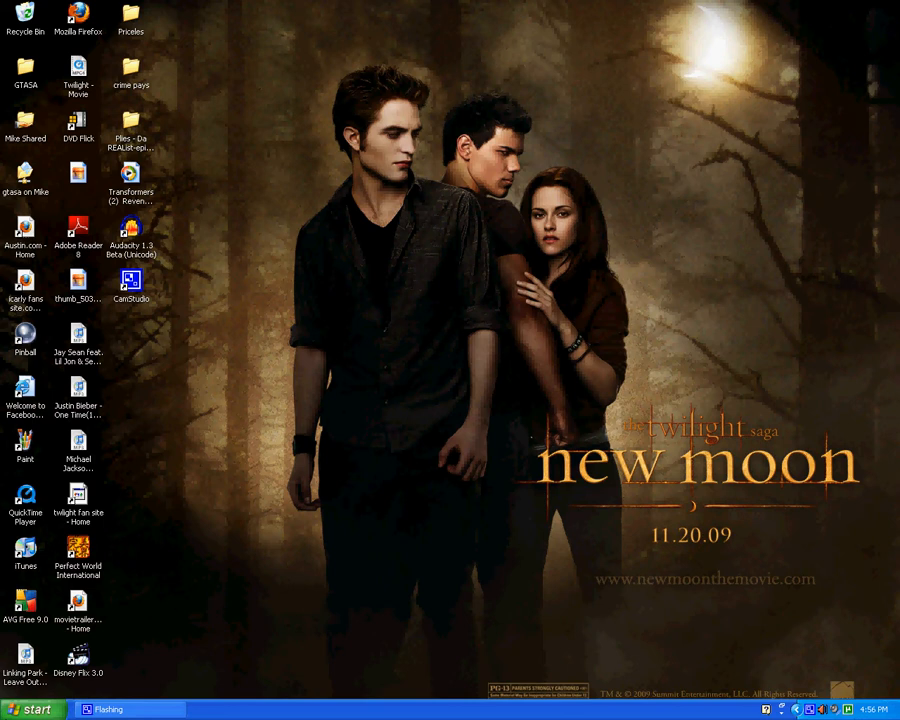
Launch Mozilla Firefox from the Windows XP Start menu
{"action": "left_click", "coordinate": [33, 709]}
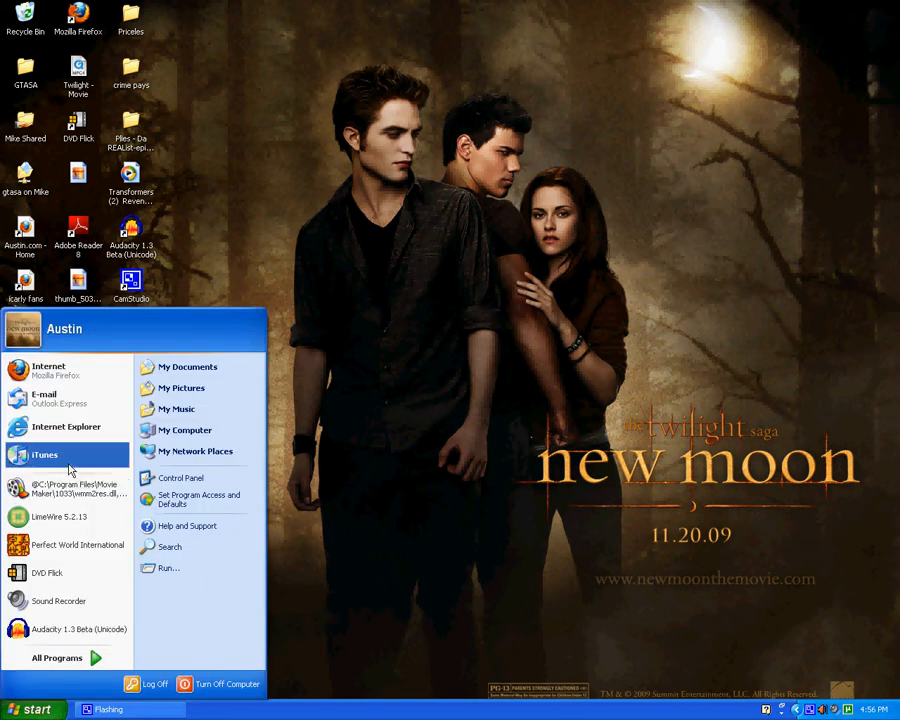
{"action": "left_click", "coordinate": [35, 708]}
{"action": "type", "text": "d"}
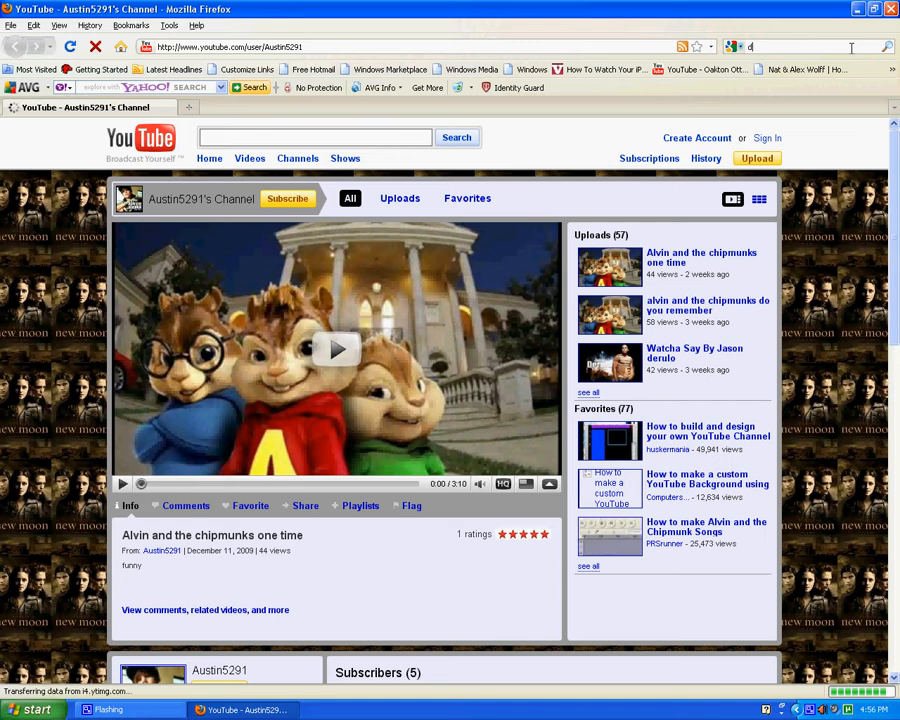
Search Google for 'dvdflick'
{"action": "type", "text": "vdflick"}
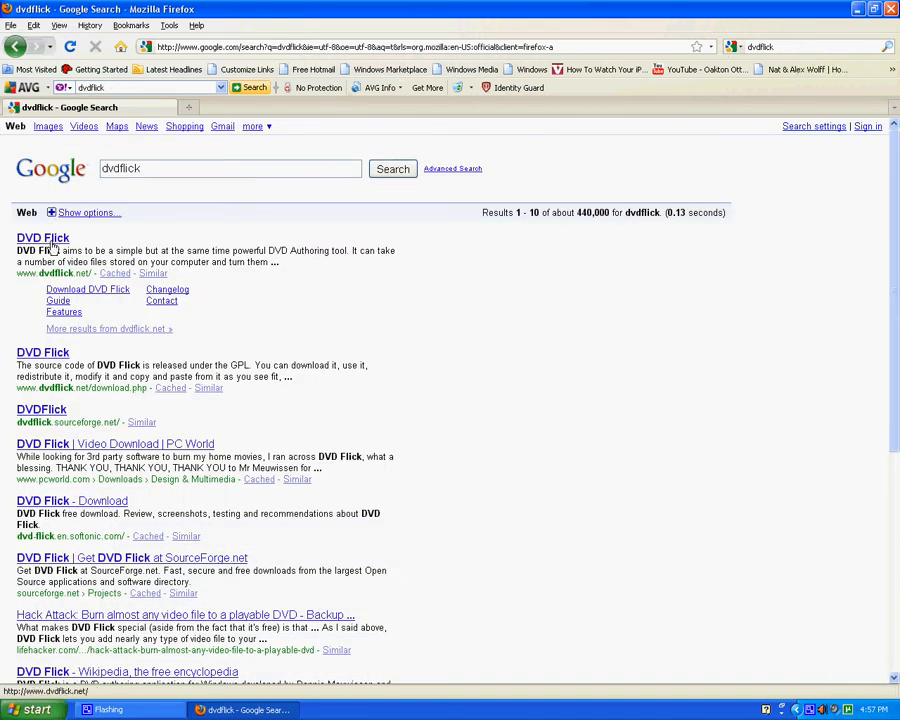
Open the official DVD Flick website from the search results
{"action": "left_click", "coordinate": [43, 237]}
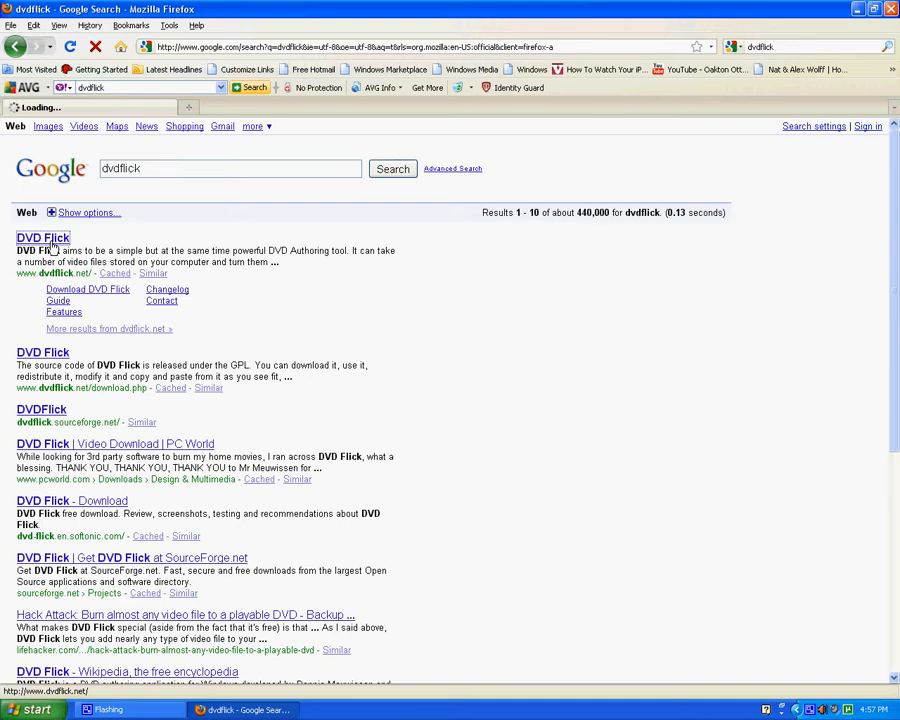
{"action": "left_click", "coordinate": [42, 237]}
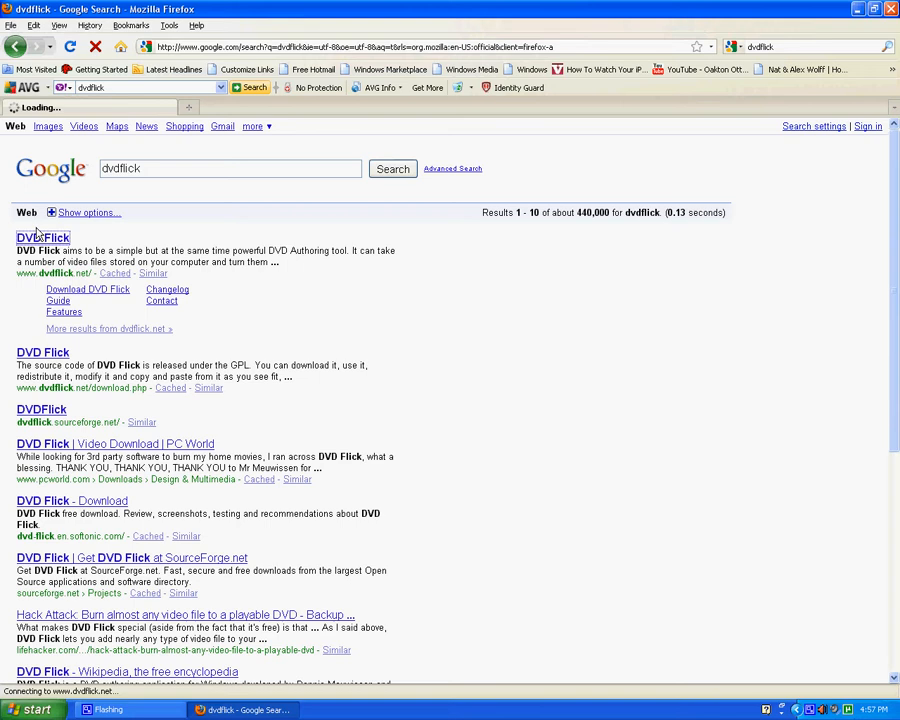
{"action": "left_click", "coordinate": [43, 237]}
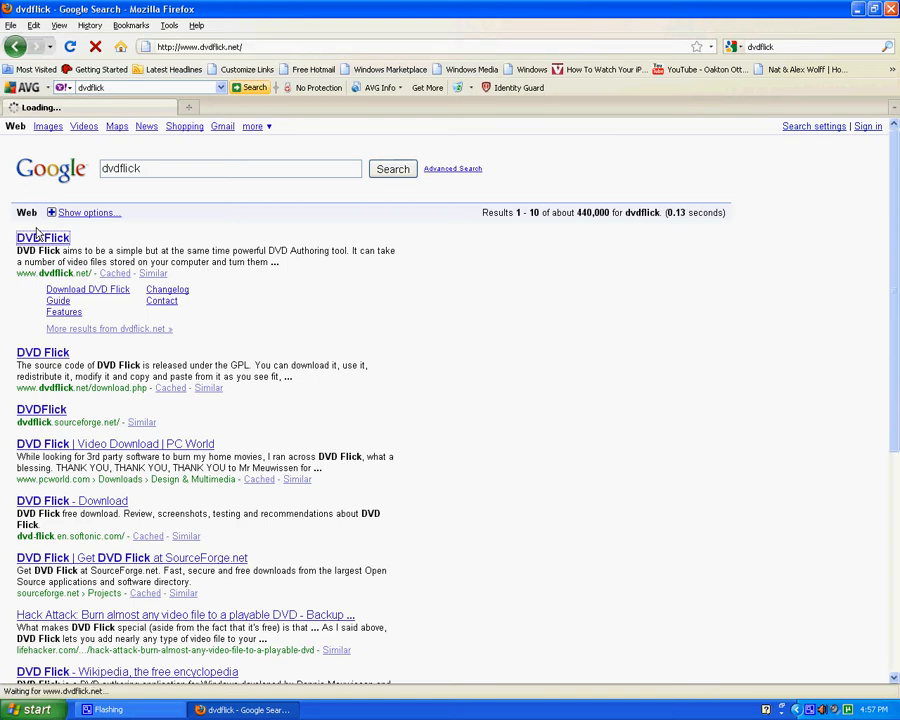
{"action": "left_click", "coordinate": [42, 237]}
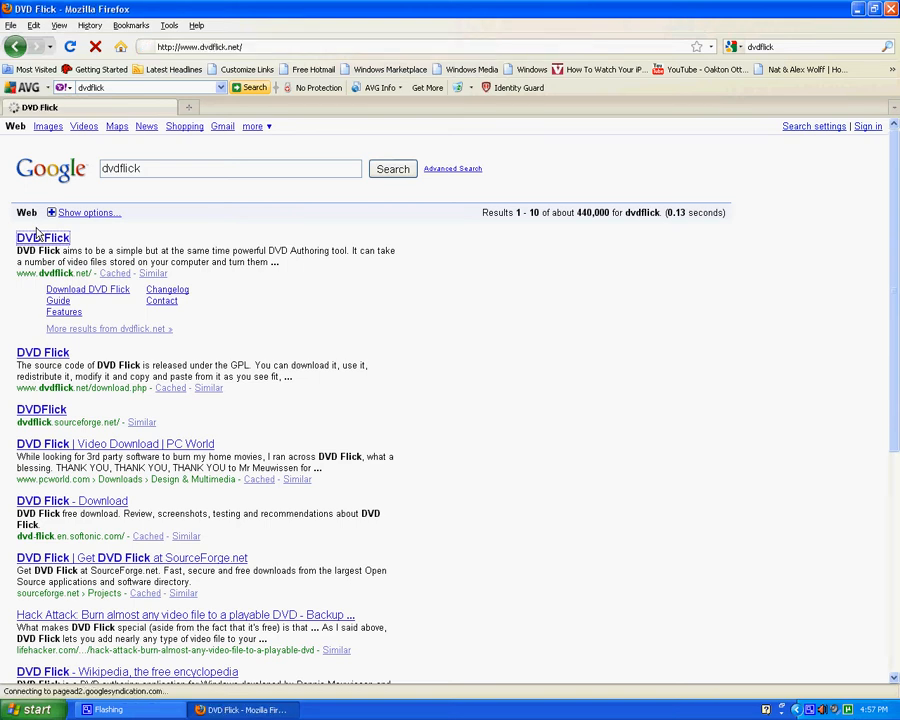
{"action": "left_click", "coordinate": [43, 237]}
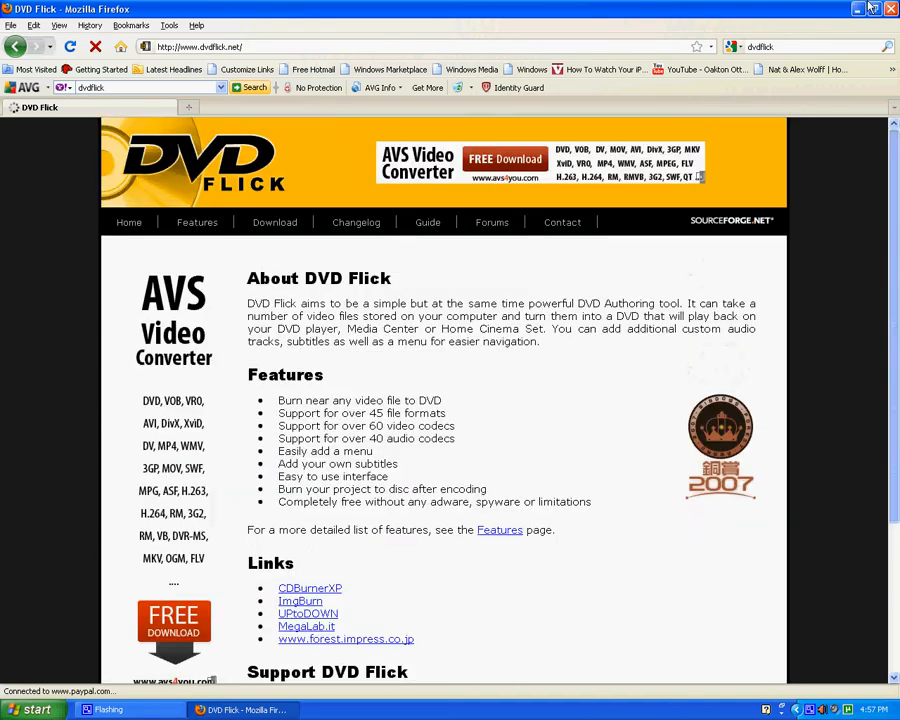
Start downloading the DVD Flick 1.3.0.7 installer from the Download page
{"action": "left_click", "coordinate": [274, 222]}
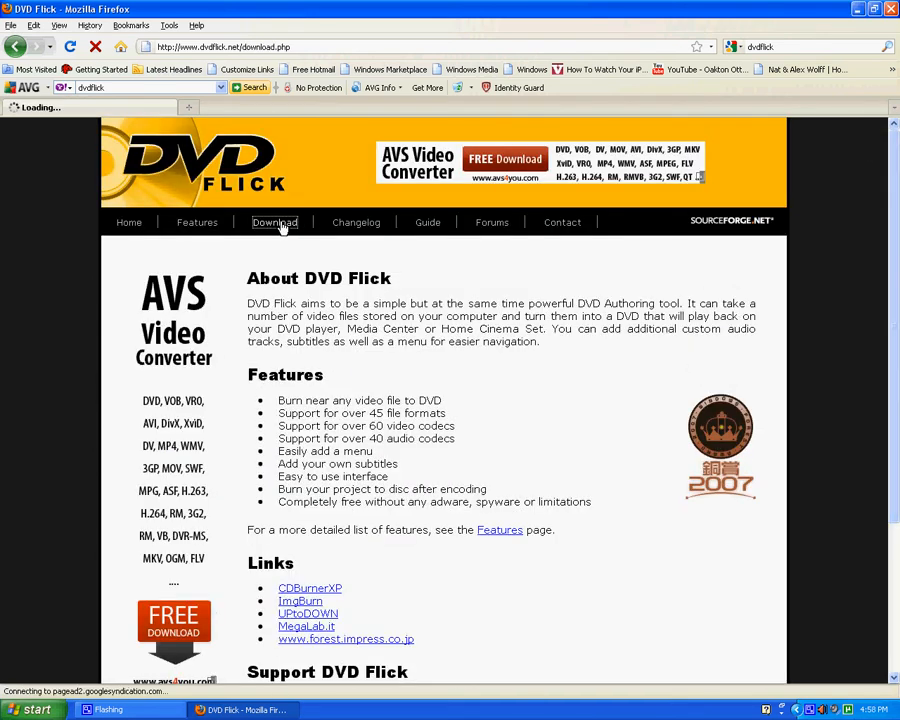
{"action": "left_click", "coordinate": [275, 222]}
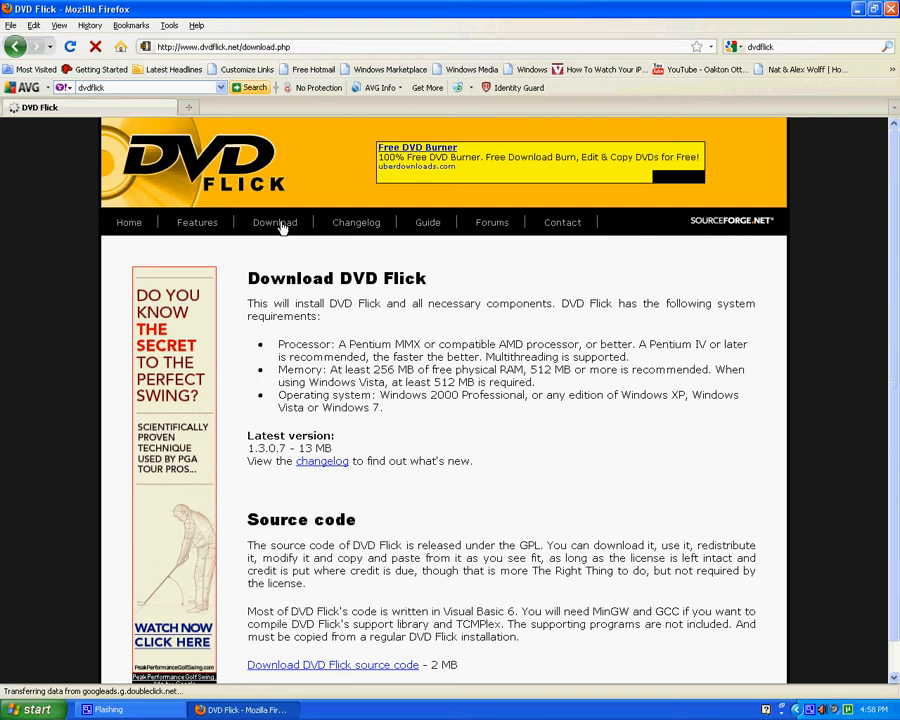
{"action": "mouse_move", "coordinate": [283, 228]}
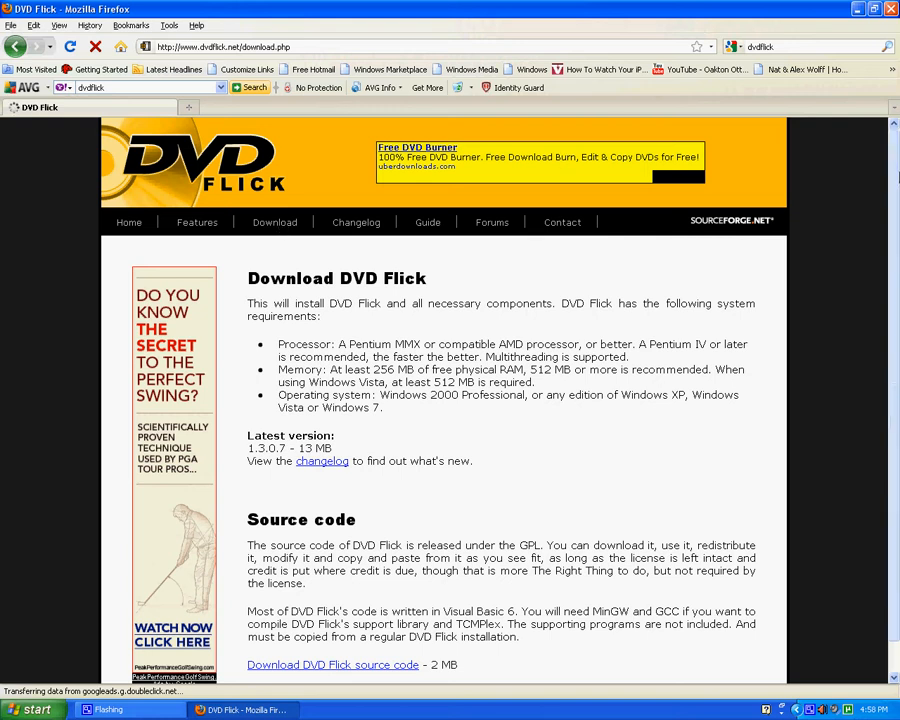
{"action": "scroll", "scroll_direction": "down", "scroll_amount": 3}
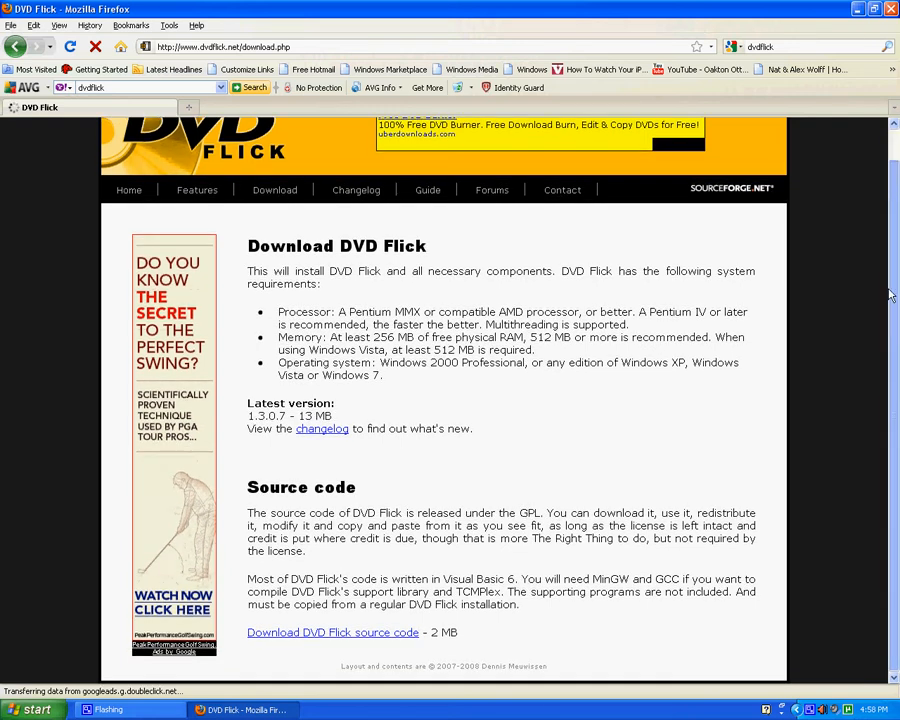
{"action": "mouse_move", "coordinate": [240, 490]}
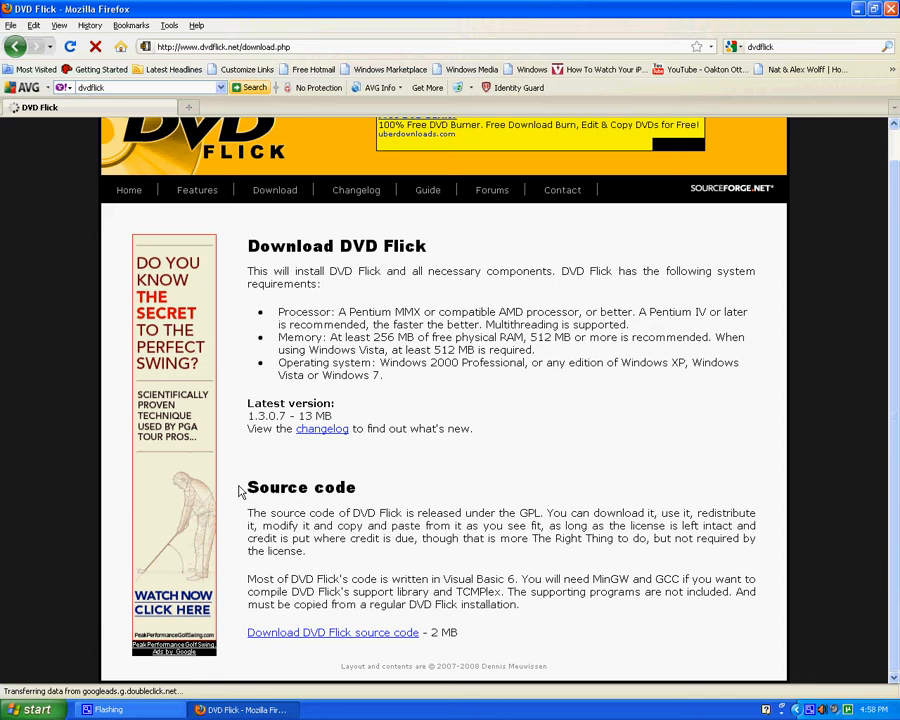
{"action": "mouse_move", "coordinate": [240, 492]}
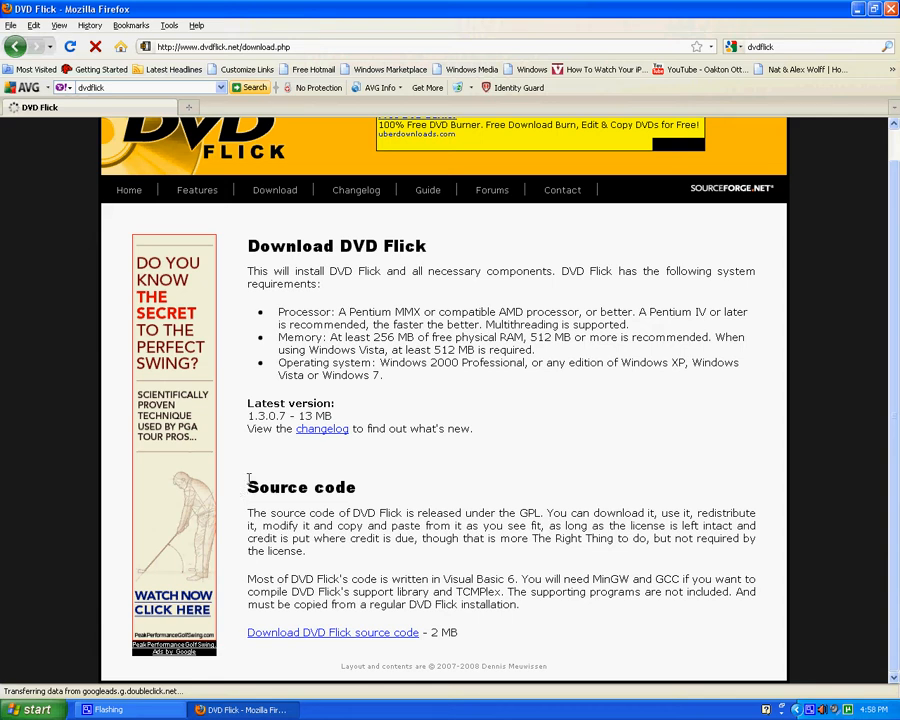
{"action": "mouse_move", "coordinate": [245, 500]}
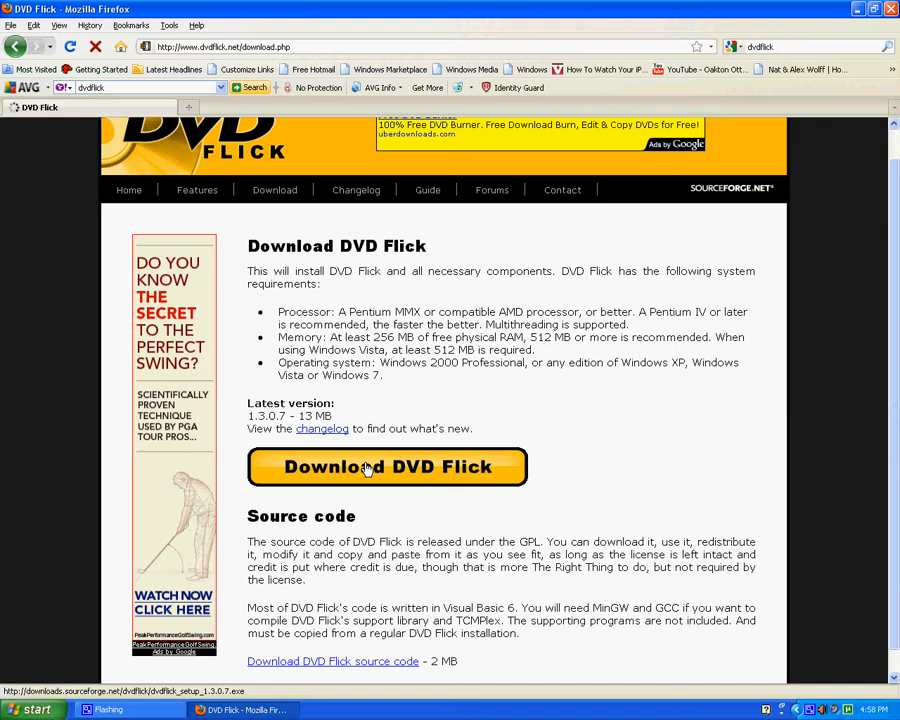
{"action": "mouse_move", "coordinate": [277, 475]}
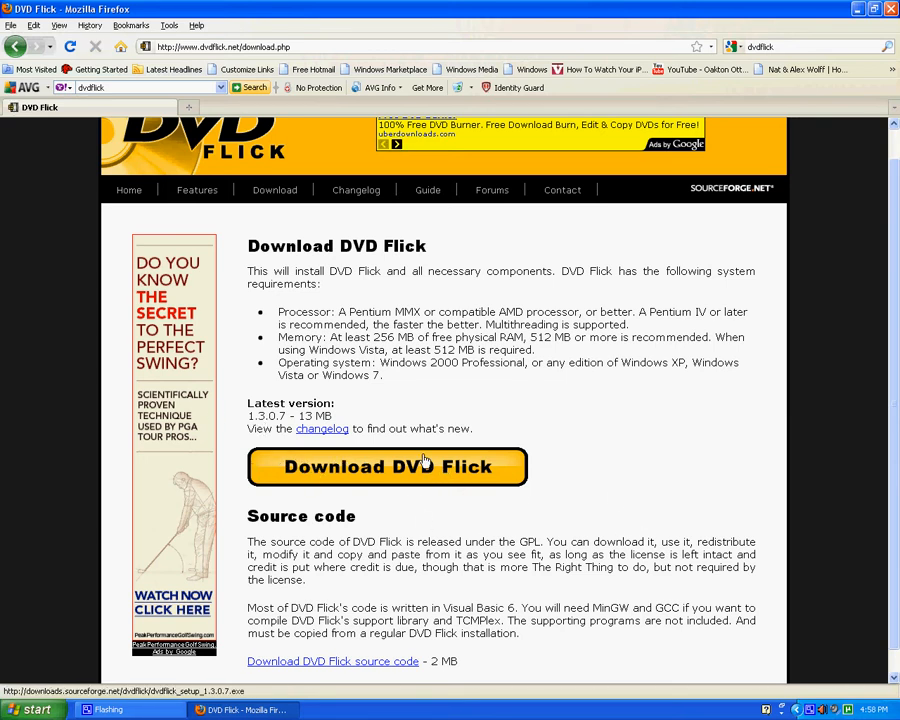
{"action": "left_click", "coordinate": [387, 467]}
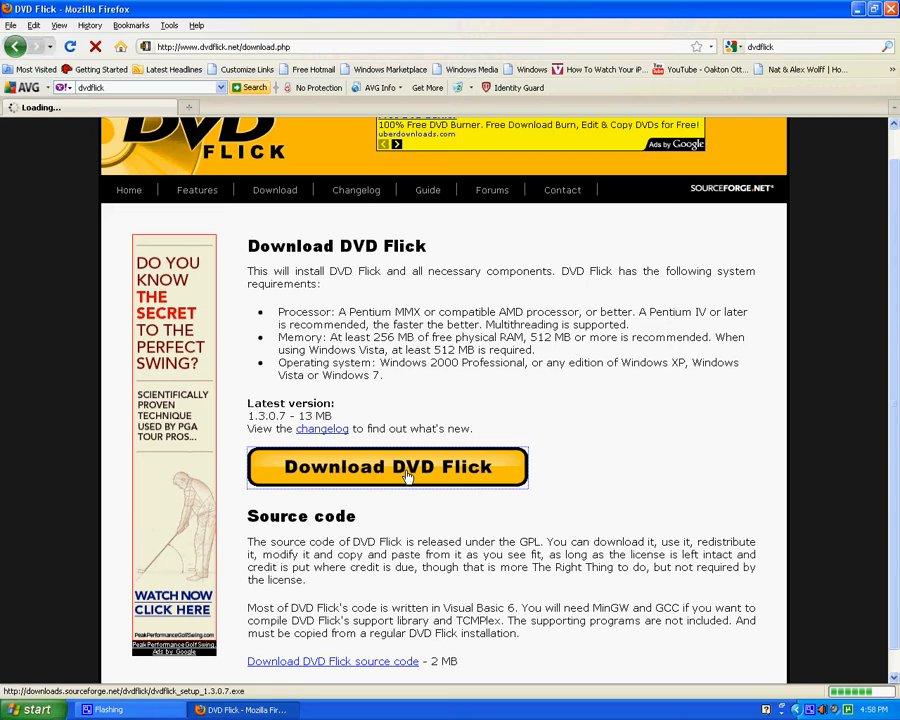
Get the SourceForge download of dvdflick_setup_1.3.0.7.exe to bring up the save prompt
{"action": "left_click", "coordinate": [388, 467]}
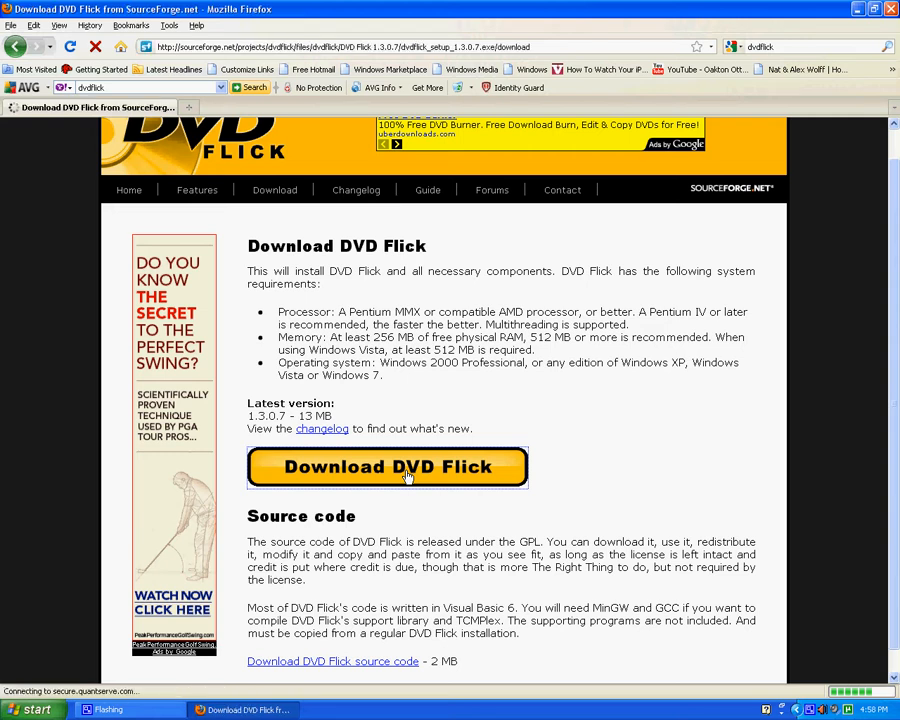
{"action": "left_click", "coordinate": [388, 466]}
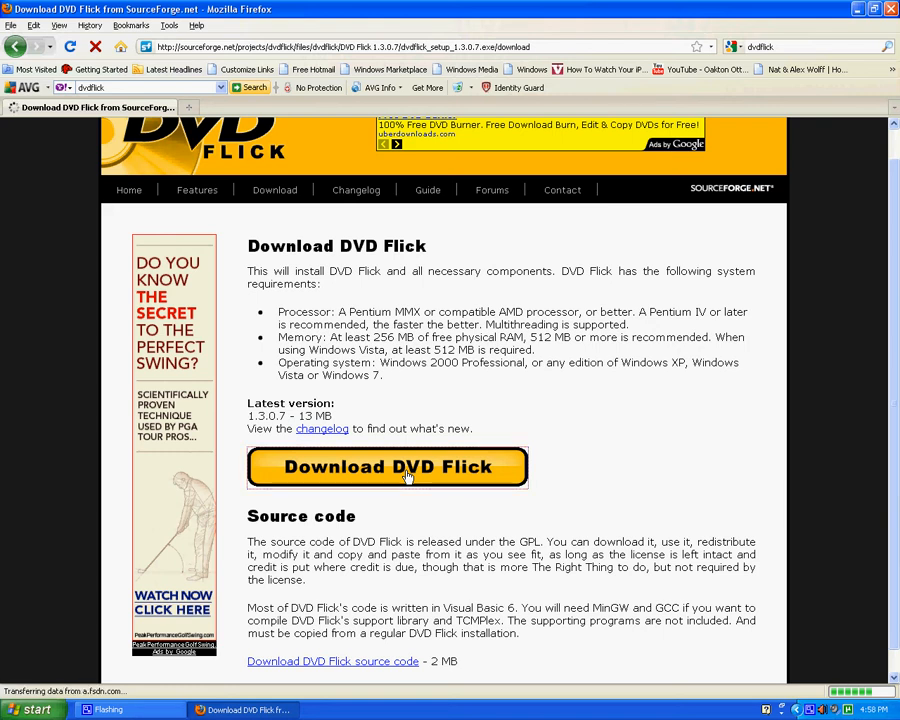
{"action": "left_click", "coordinate": [388, 467]}
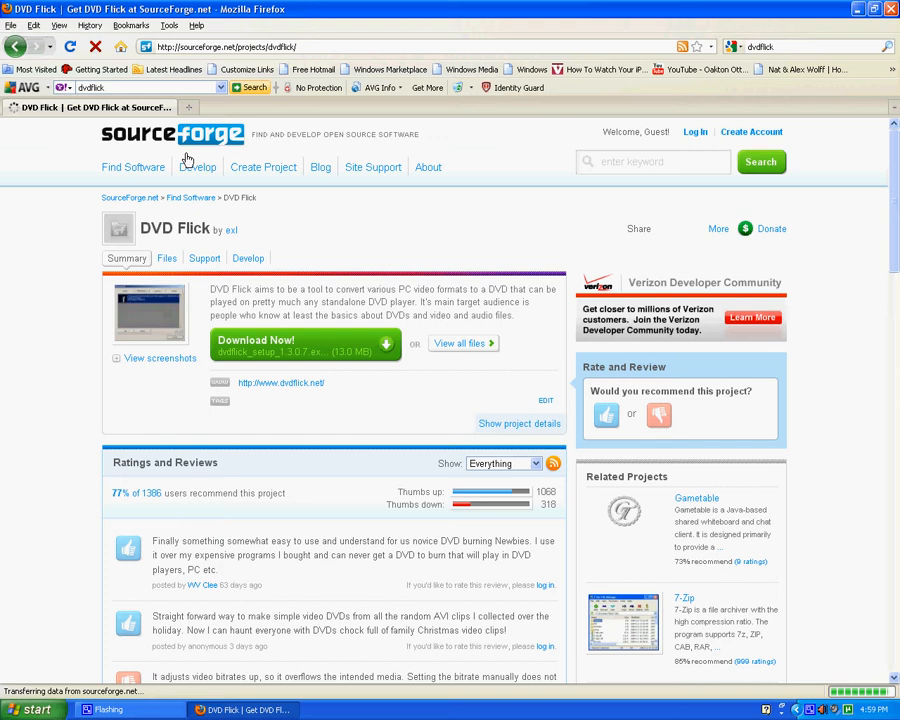
{"action": "mouse_move", "coordinate": [322, 311]}
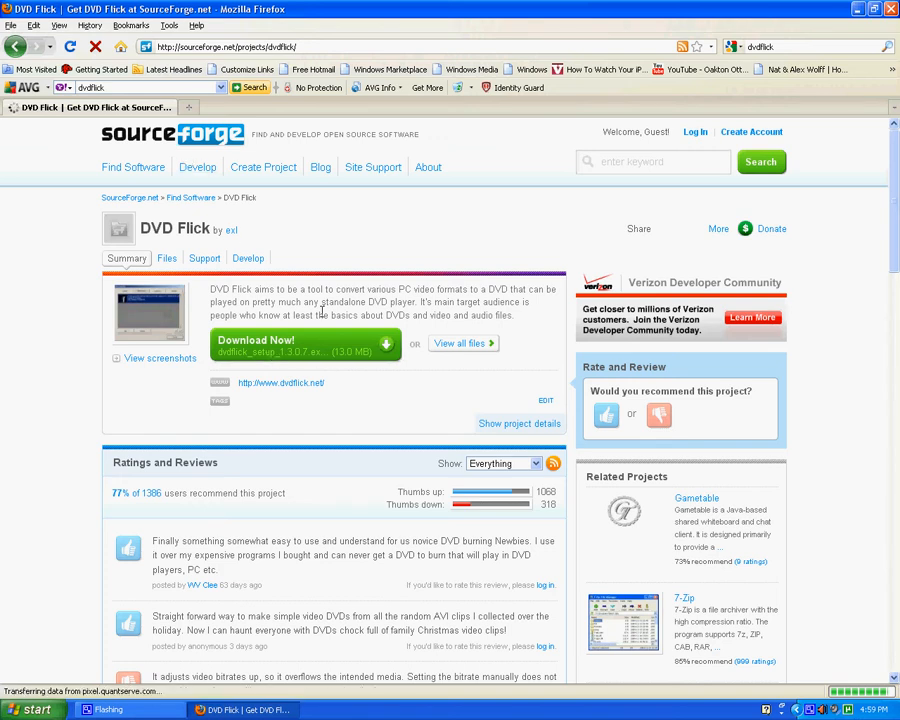
{"action": "mouse_move", "coordinate": [325, 343]}
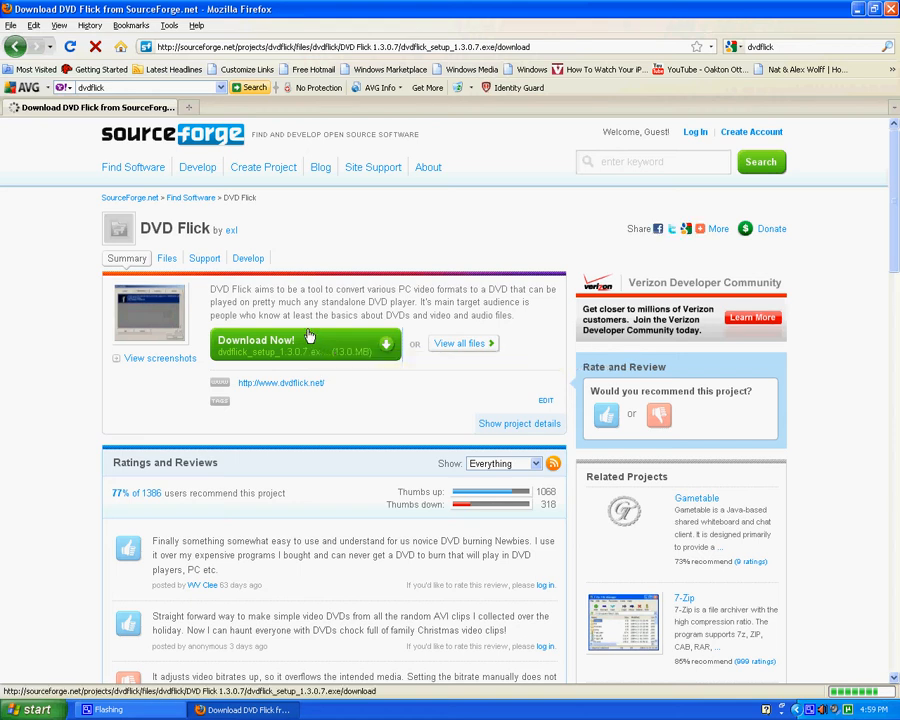
{"action": "left_click", "coordinate": [256, 340]}
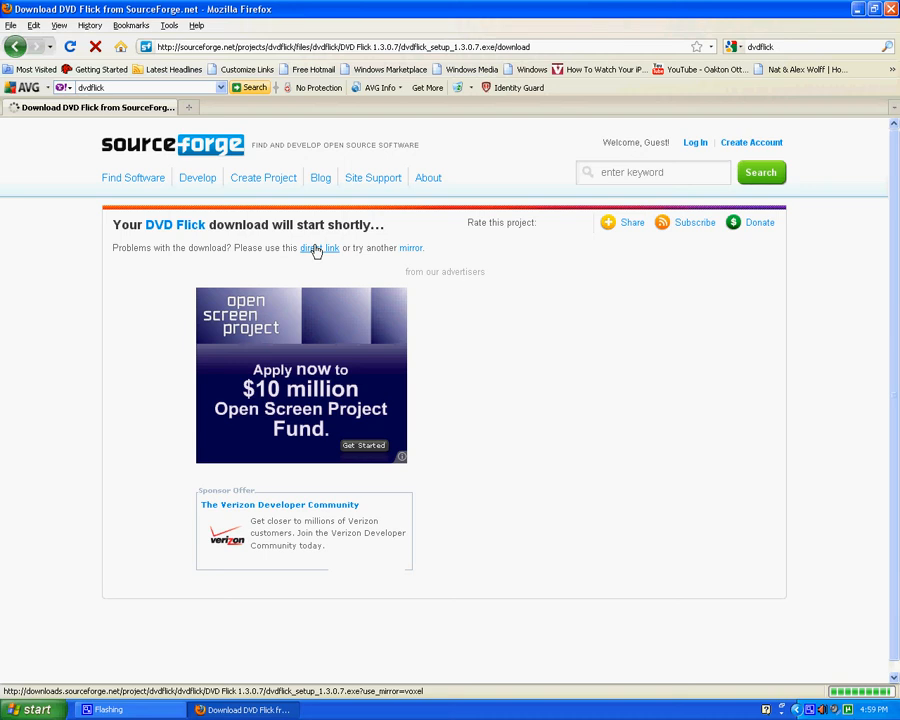
{"action": "left_click", "coordinate": [320, 248]}
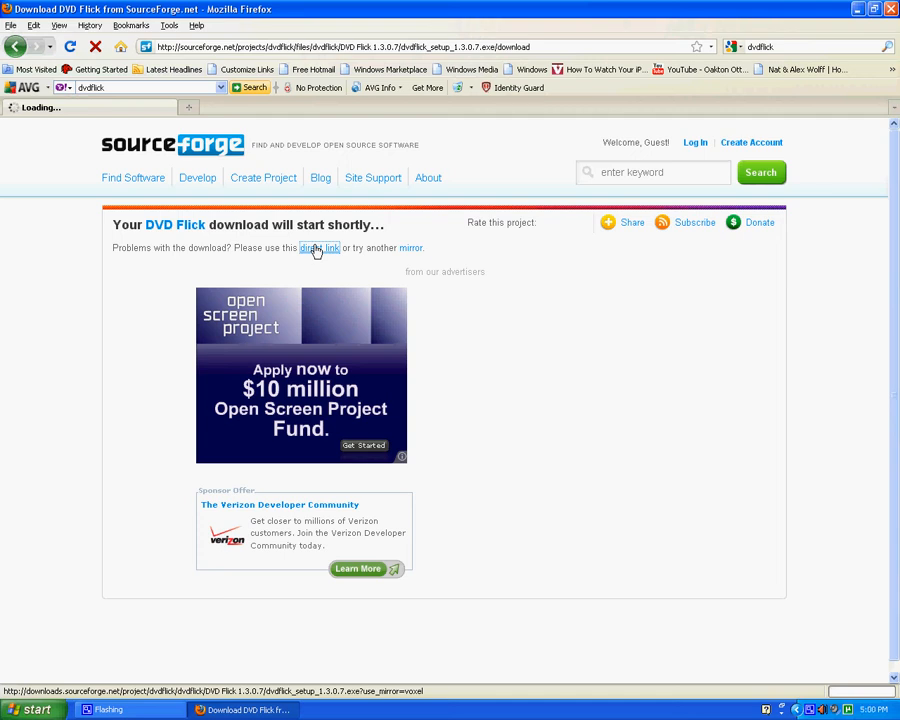
{"action": "left_click", "coordinate": [320, 247]}
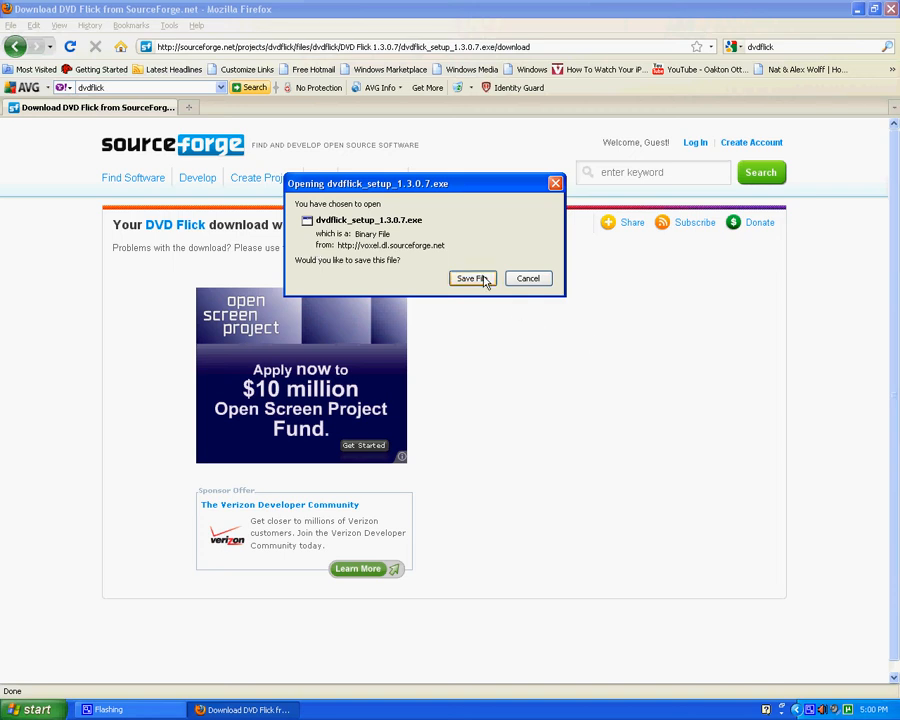
Save the installer and remove the cancelled duplicate download from Firefox's list
{"action": "left_click", "coordinate": [472, 278]}
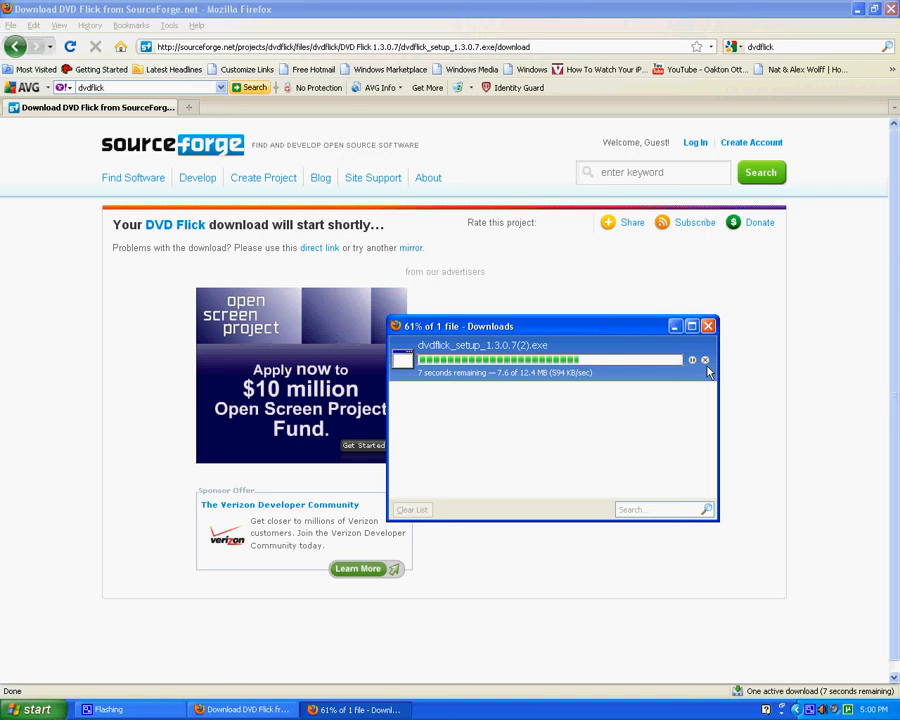
{"action": "right_click", "coordinate": [550, 358]}
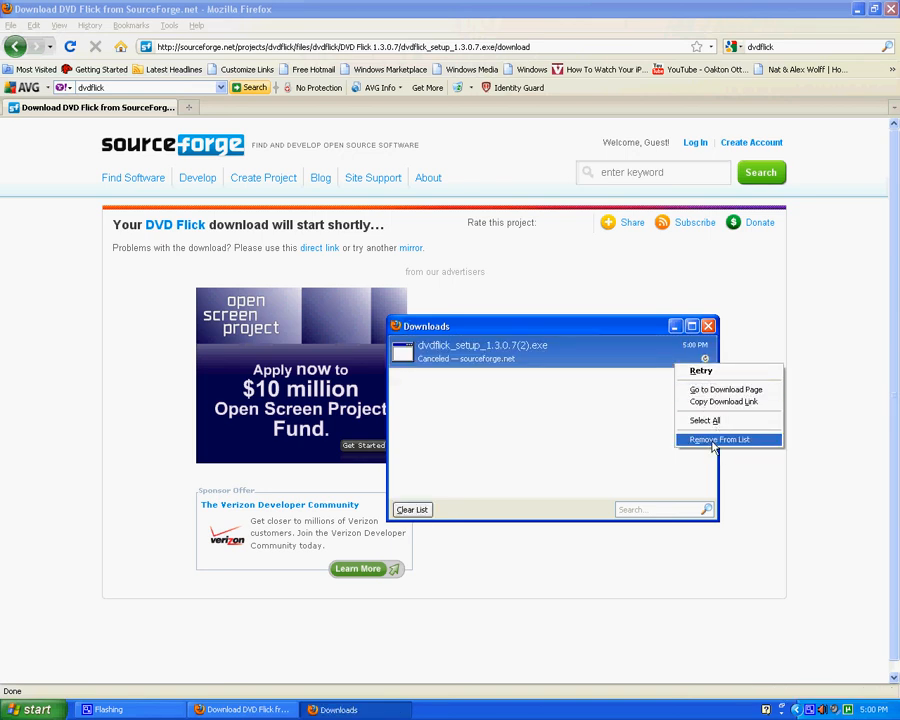
{"action": "left_click", "coordinate": [717, 440]}
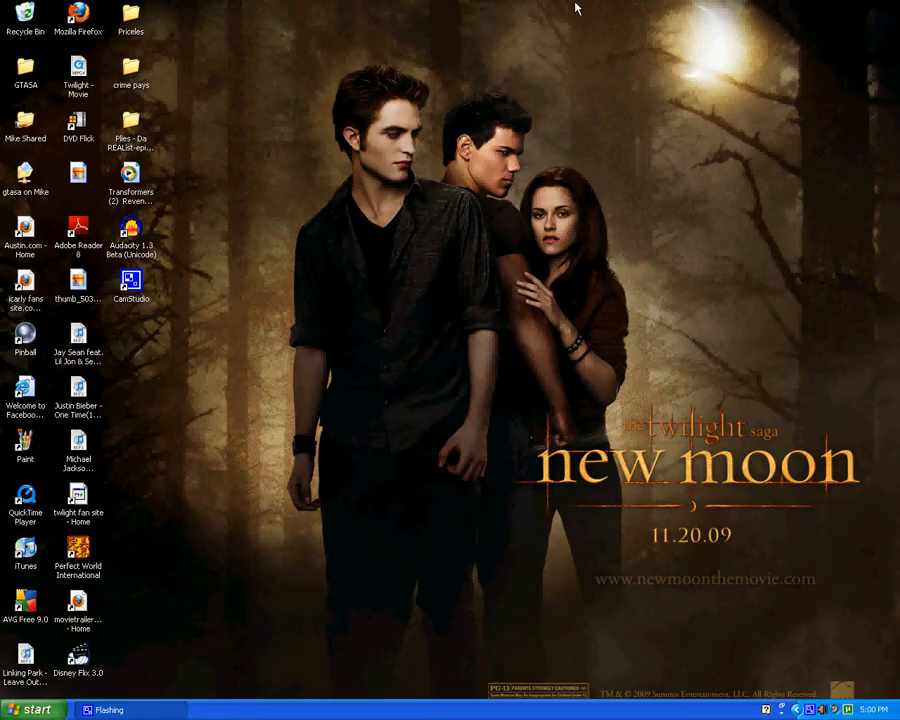
{"action": "mouse_move", "coordinate": [78, 148]}
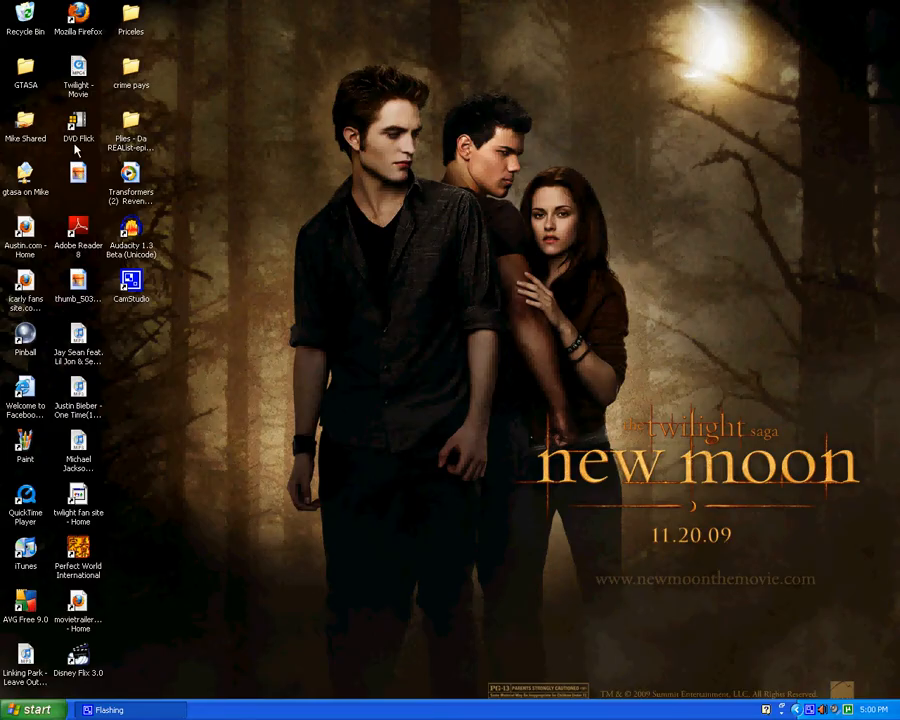
{"action": "mouse_move", "coordinate": [78, 140]}
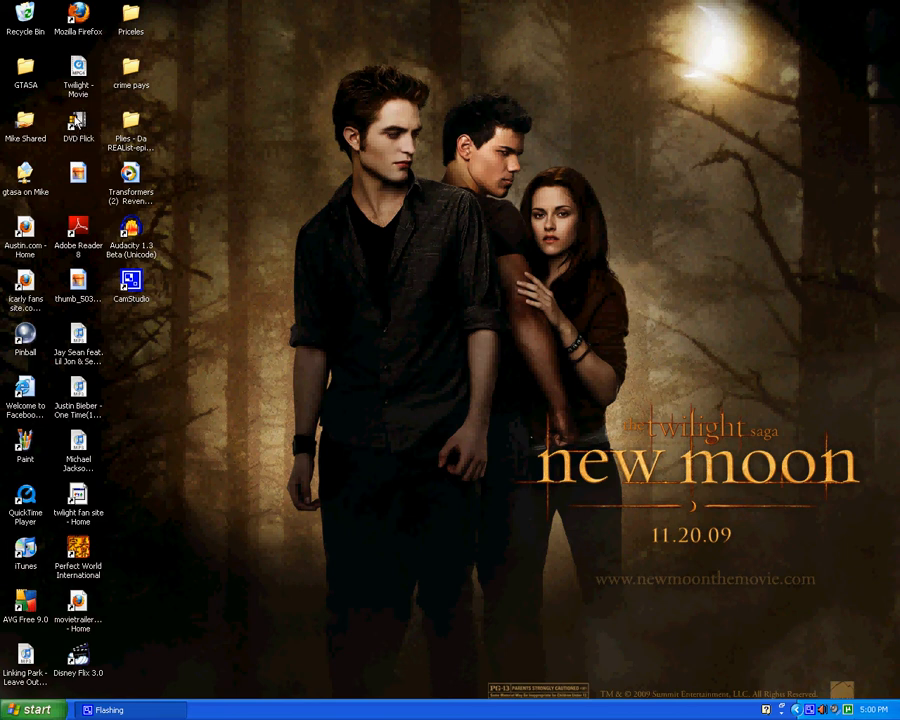
Launch DVD Flick from its desktop shortcut
{"action": "left_click", "coordinate": [77, 122]}
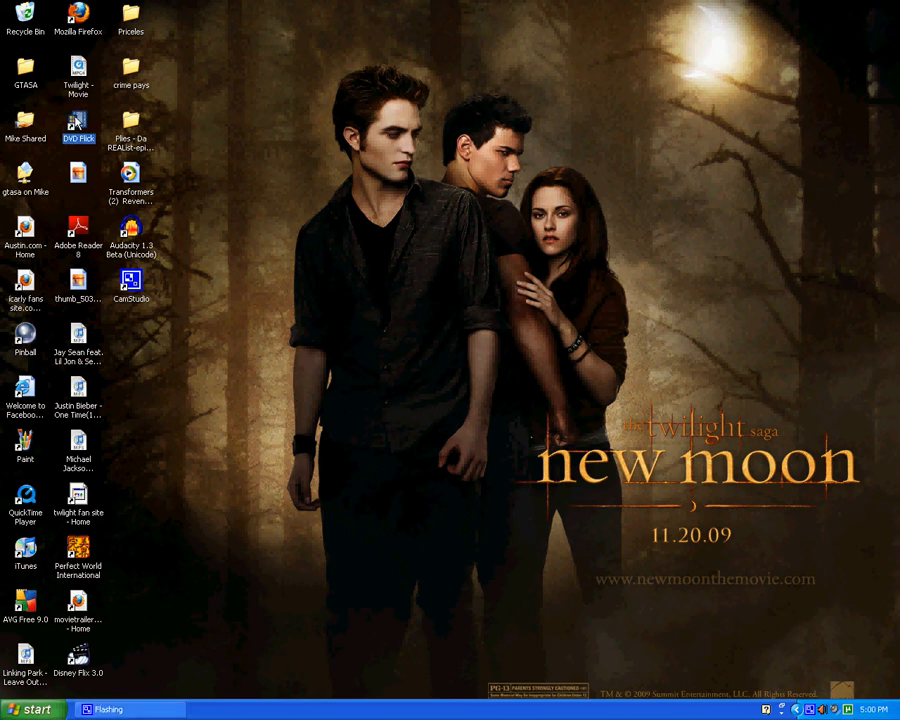
{"action": "double_click", "coordinate": [77, 120]}
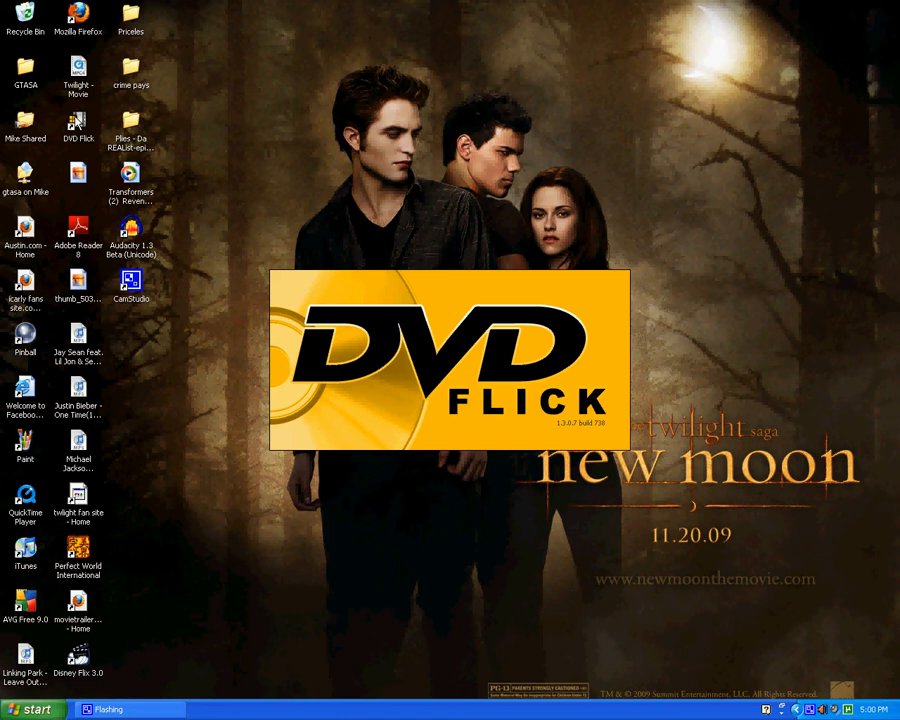
{"action": "mouse_move", "coordinate": [514, 372]}
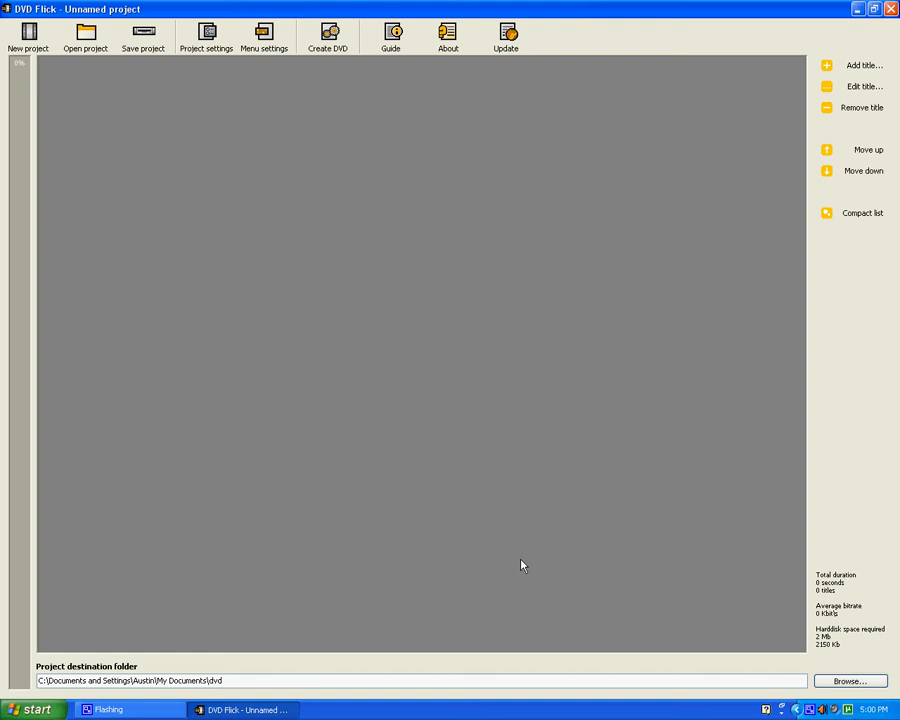
{"action": "mouse_move", "coordinate": [518, 561]}
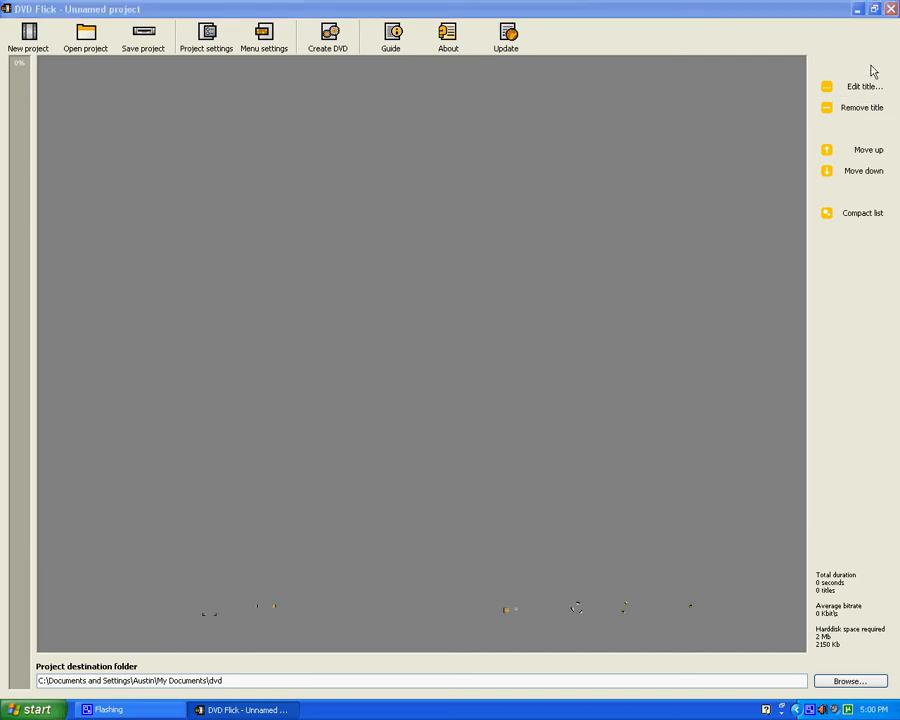
Open the Add title video file dialog
{"action": "left_click", "coordinate": [862, 65]}
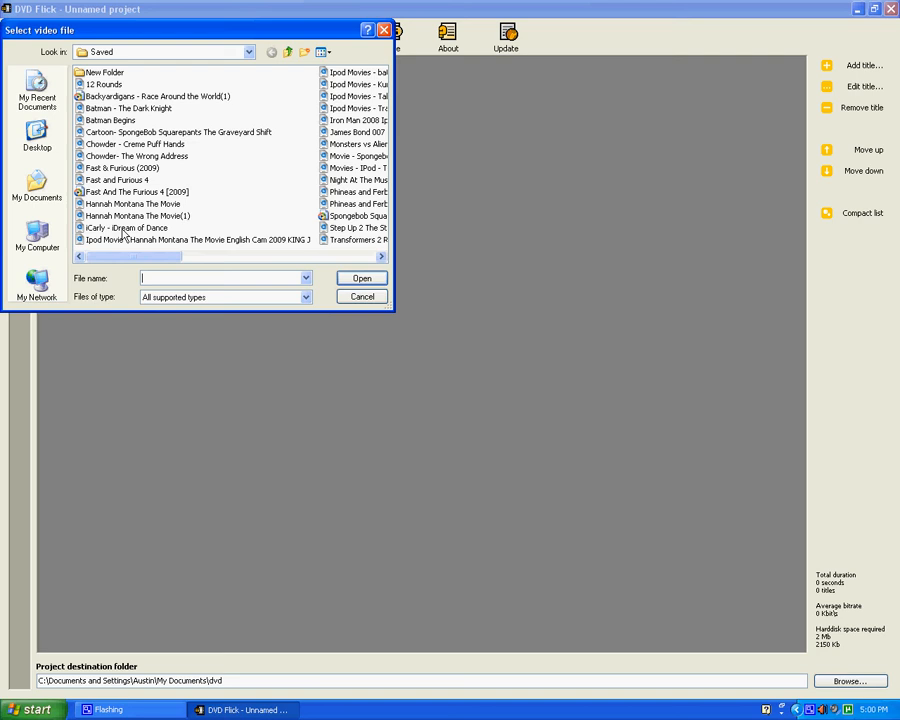
{"action": "mouse_move", "coordinate": [126, 232]}
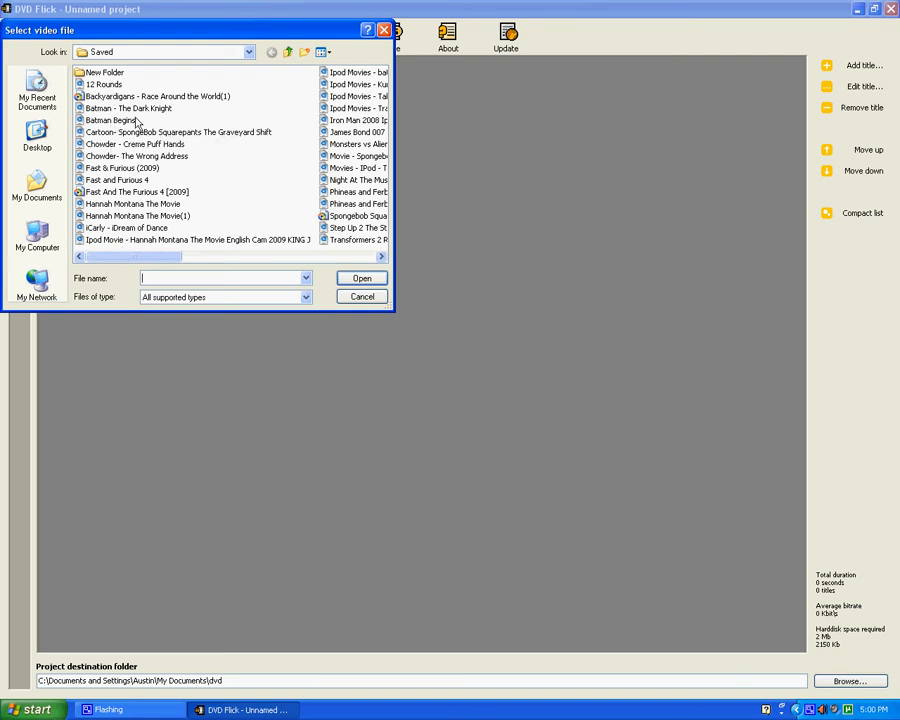
{"action": "mouse_move", "coordinate": [135, 113]}
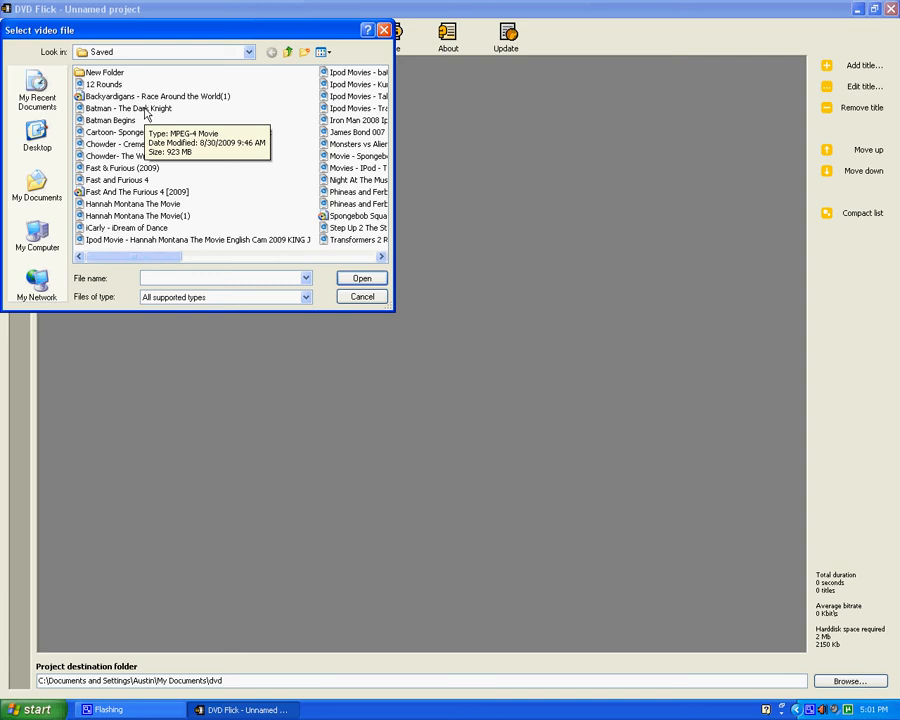
Add the 'Batman - The Dark Knight' video as the first title
{"action": "left_click", "coordinate": [128, 108]}
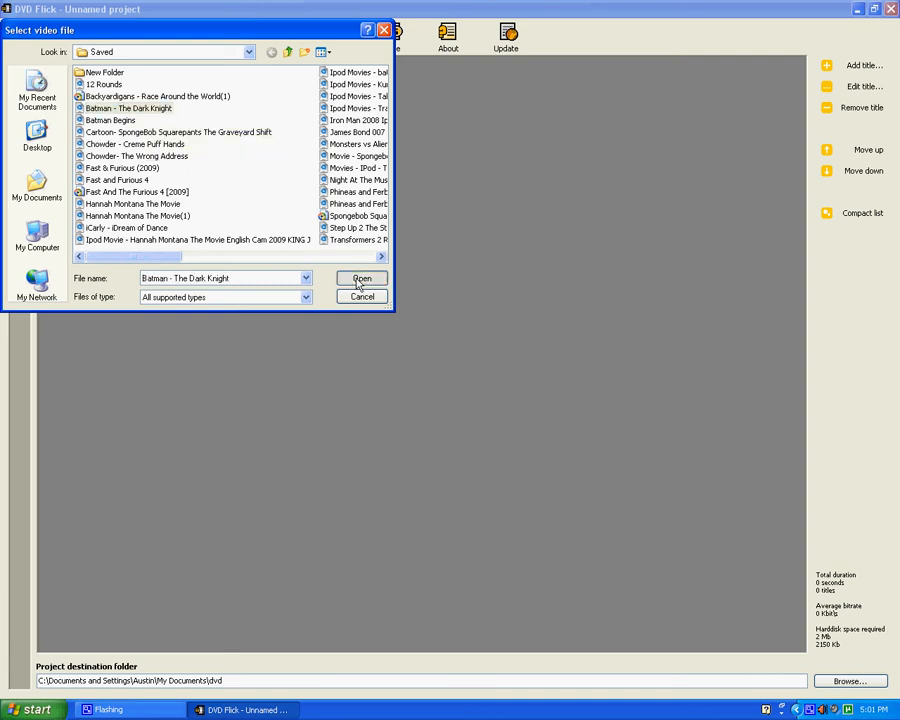
{"action": "left_click", "coordinate": [361, 278]}
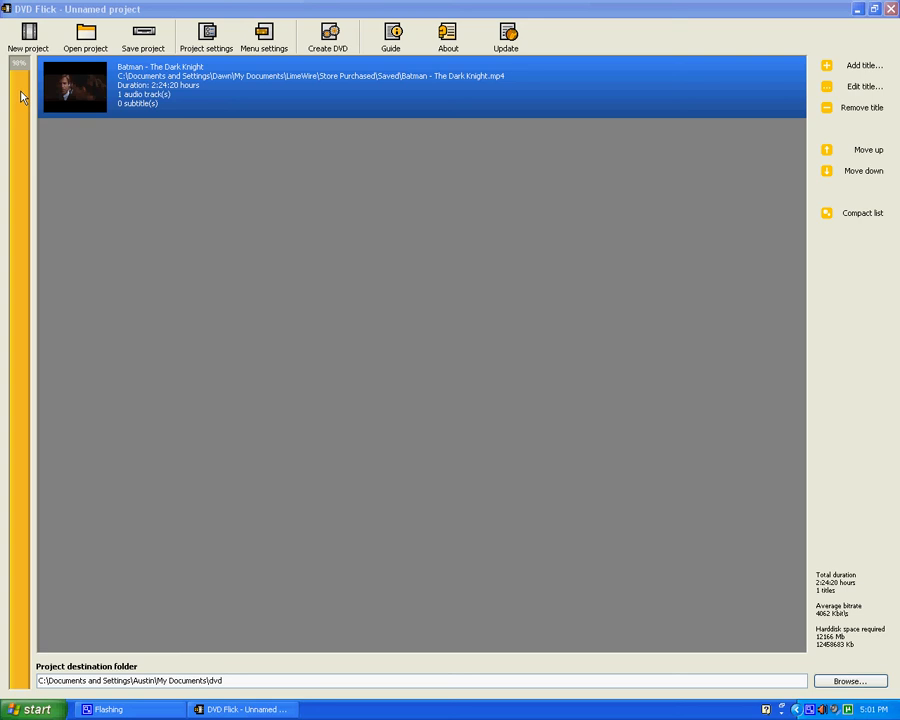
{"action": "mouse_move", "coordinate": [510, 420]}
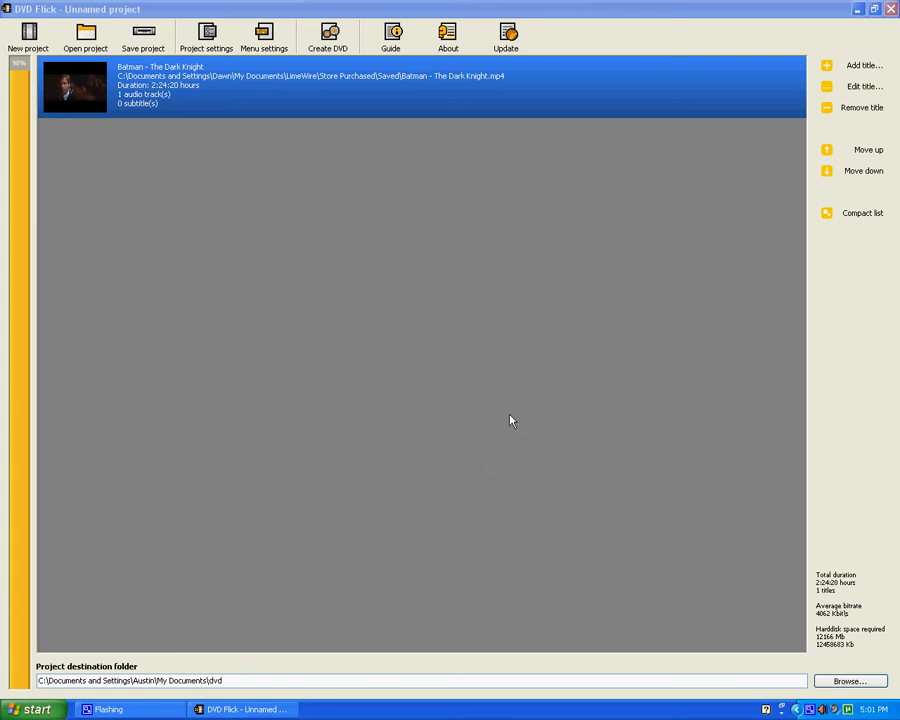
{"action": "mouse_move", "coordinate": [235, 556]}
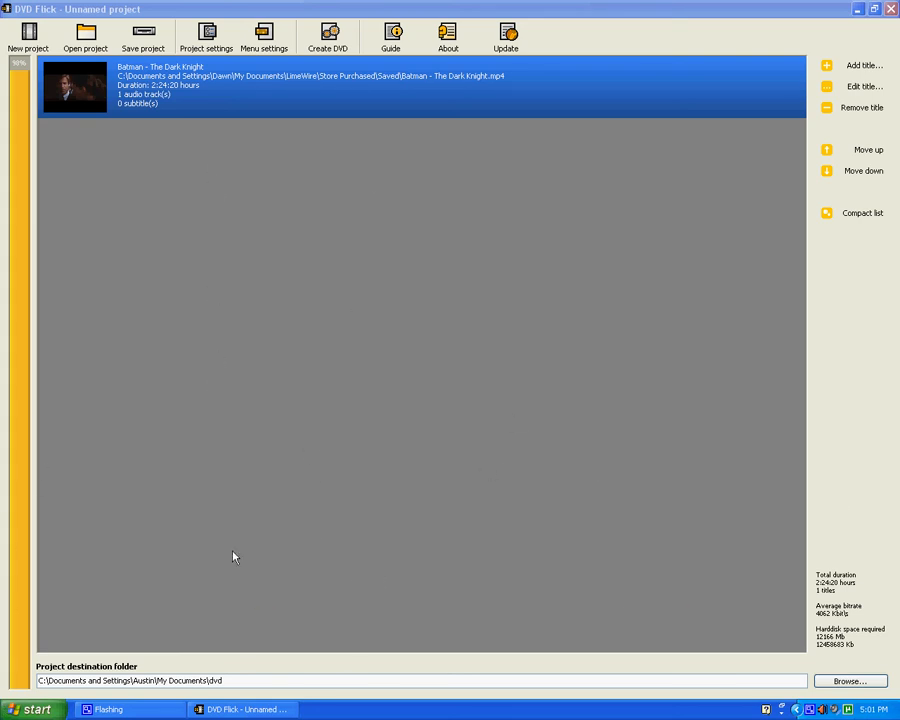
{"action": "mouse_move", "coordinate": [220, 111]}
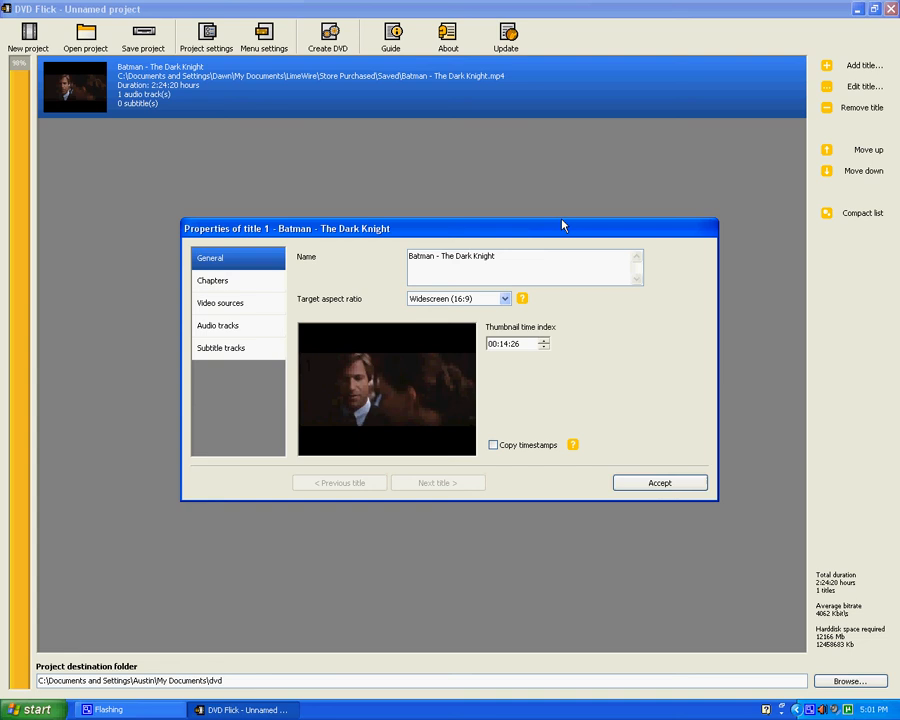
Review the title's Chapters, Video sources and Subtitle tracks pages, then accept
{"action": "left_click", "coordinate": [212, 280]}
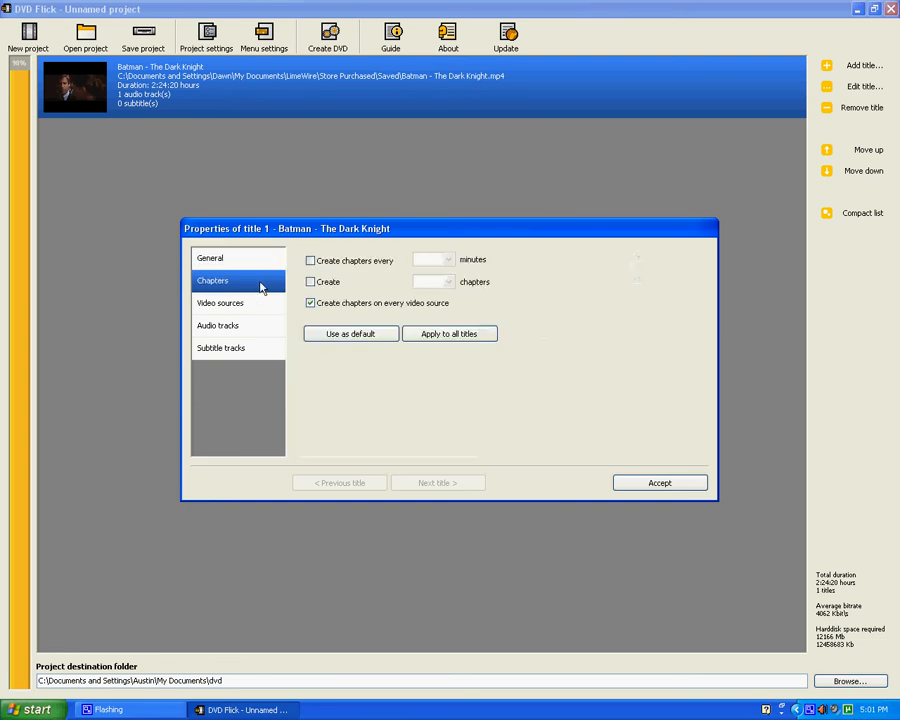
{"action": "left_click", "coordinate": [219, 303]}
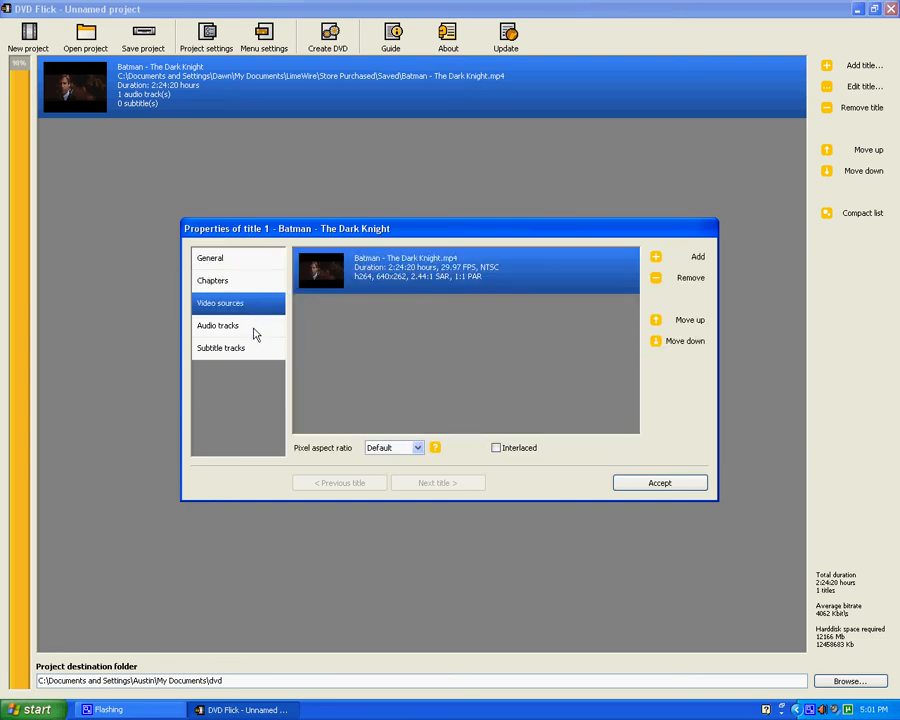
{"action": "left_click", "coordinate": [221, 347]}
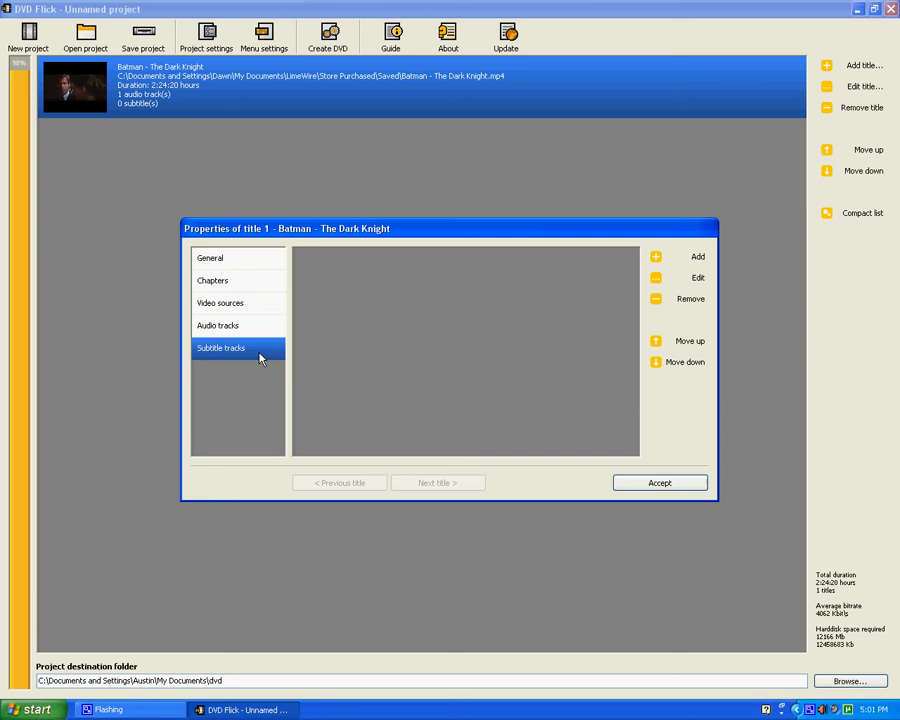
{"action": "left_click", "coordinate": [659, 483]}
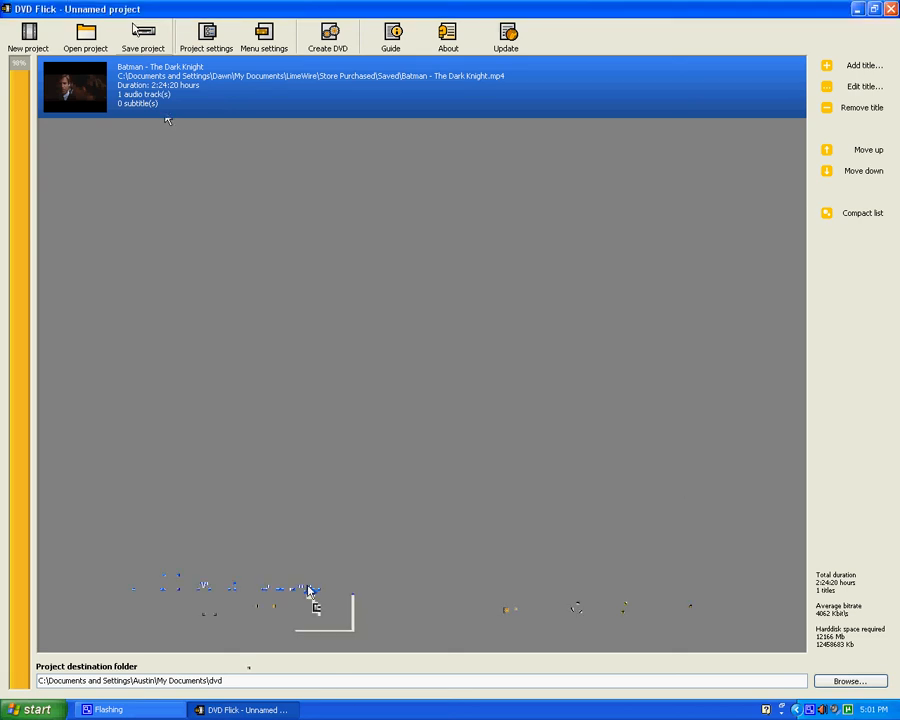
{"action": "left_click", "coordinate": [206, 37]}
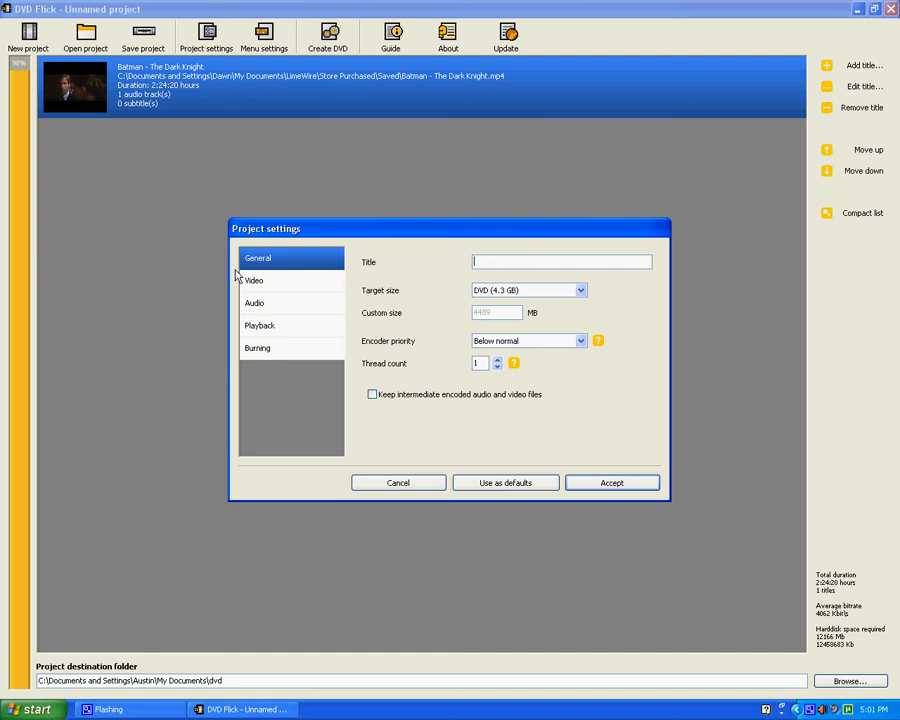
Title the project 'The dark knight' and review Video, Audio and Playback settings
{"action": "type", "text": "The dark kn"}
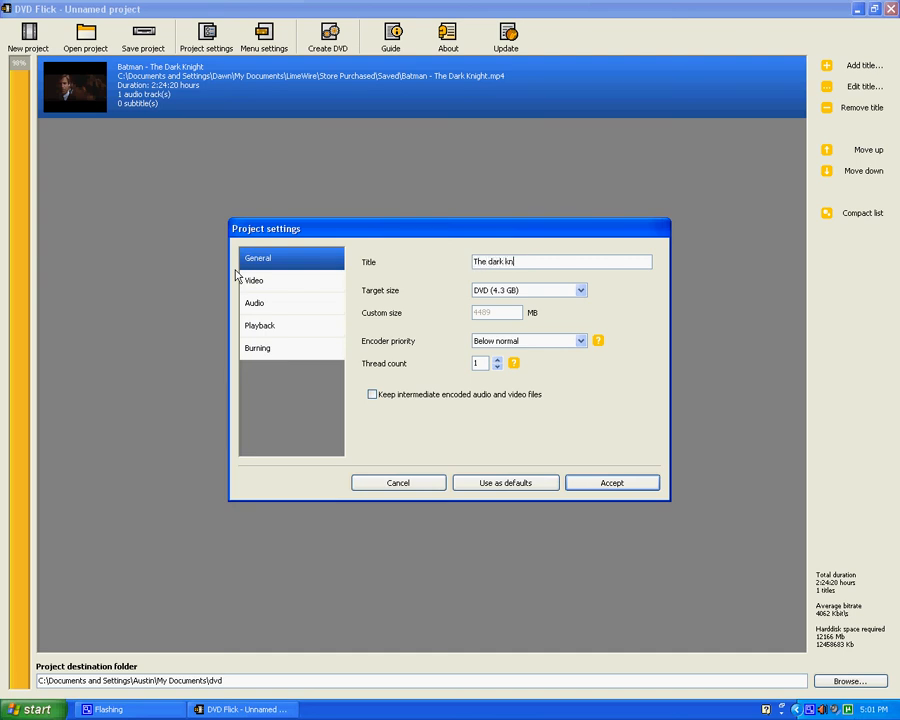
{"action": "type", "text": "ight"}
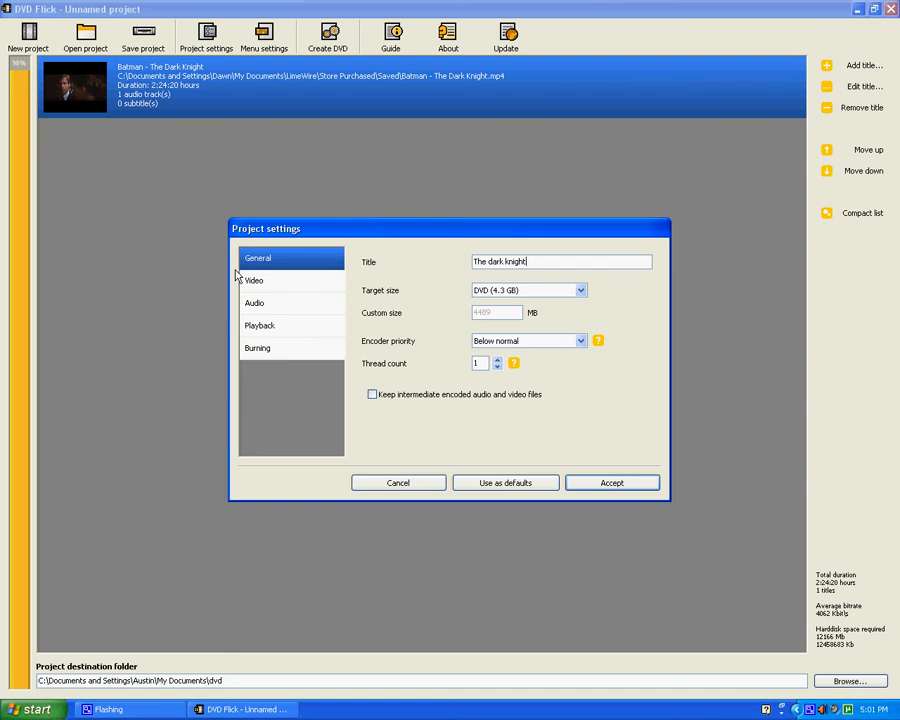
{"action": "mouse_move", "coordinate": [310, 291]}
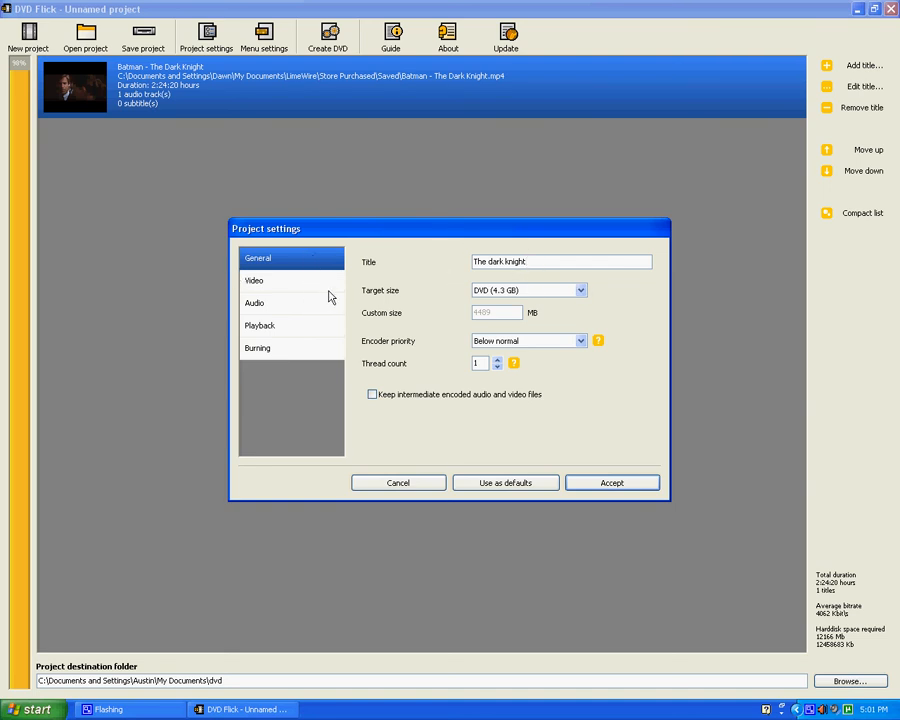
{"action": "left_click", "coordinate": [254, 280]}
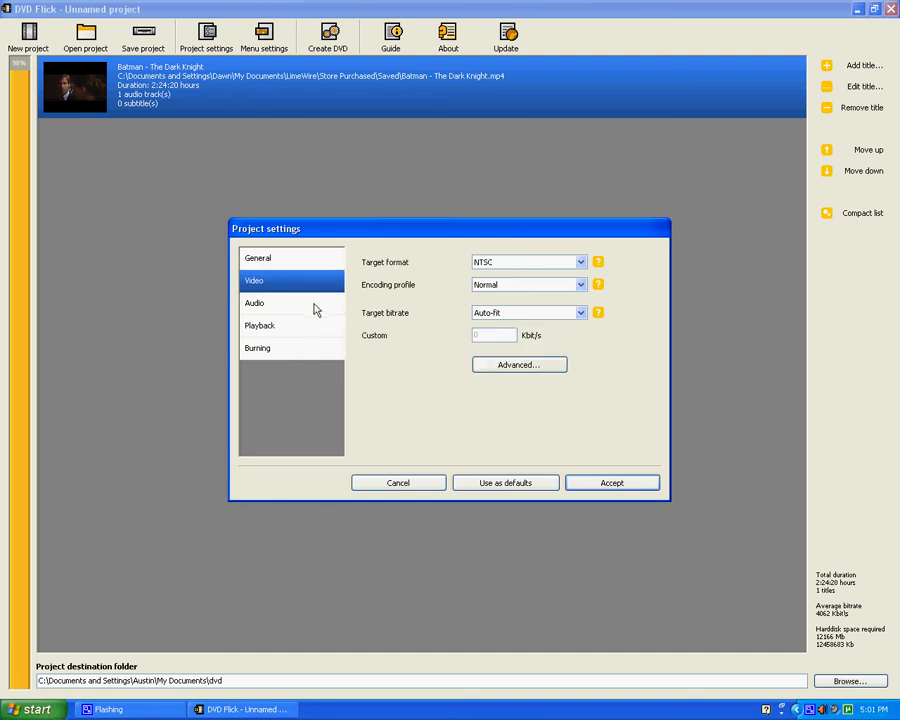
{"action": "left_click", "coordinate": [255, 303]}
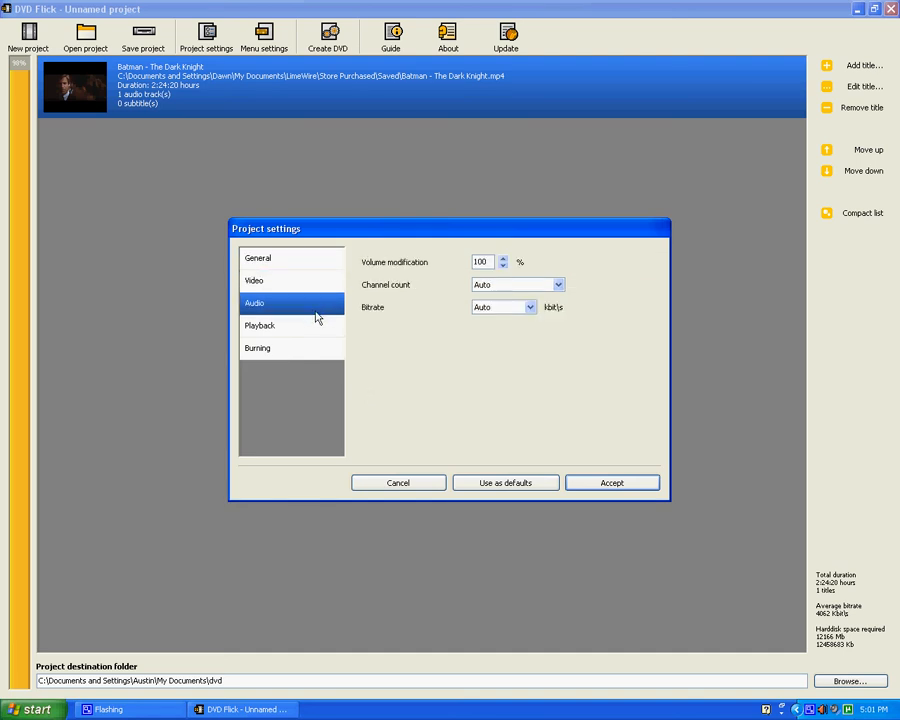
{"action": "left_click", "coordinate": [259, 325]}
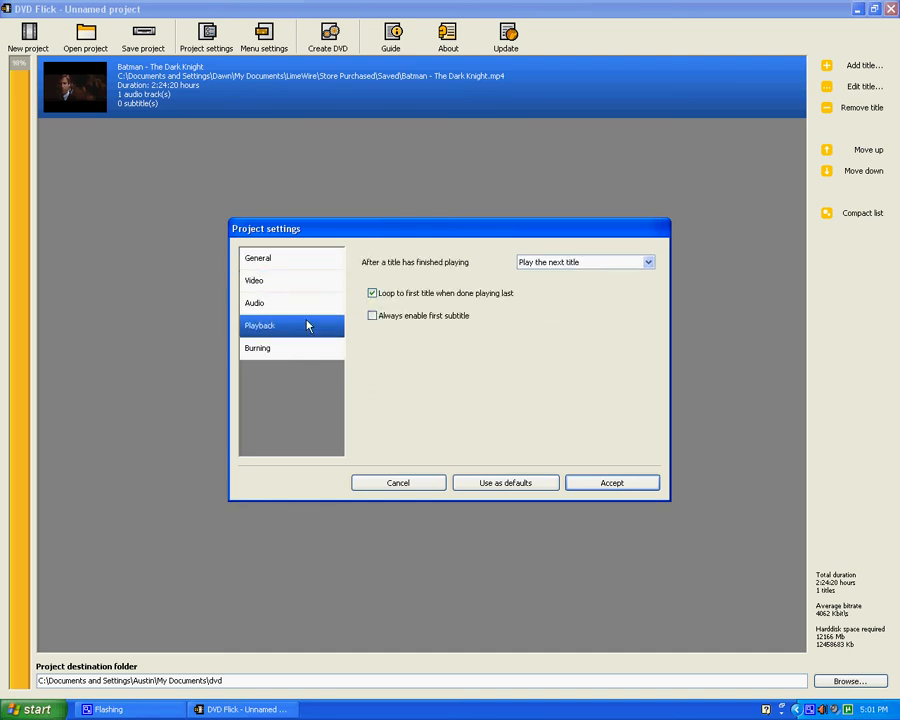
Enable burning the project to disc and accept the project settings
{"action": "left_click", "coordinate": [257, 347]}
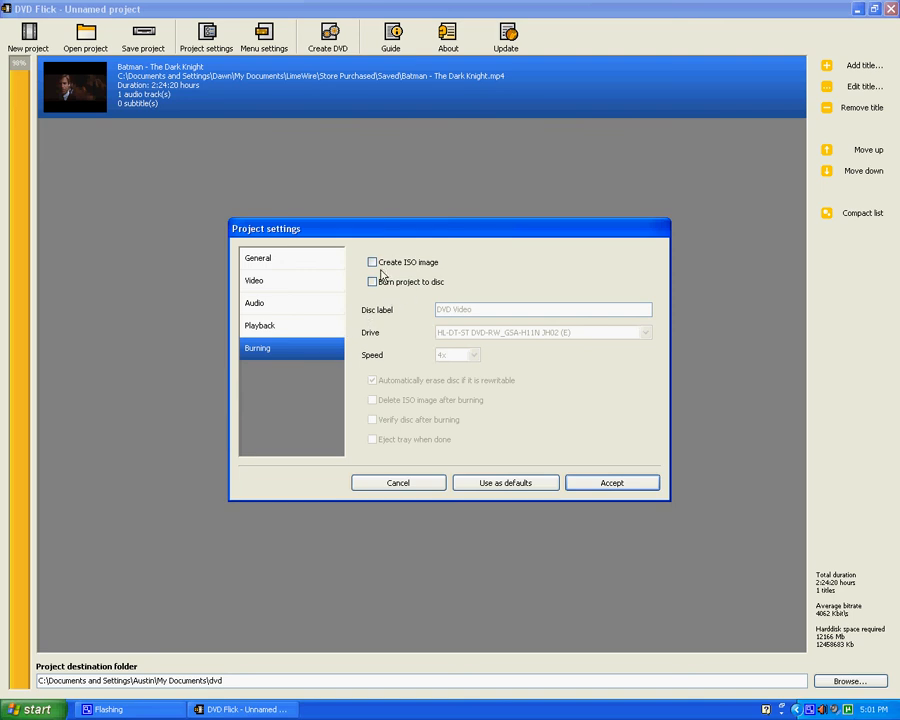
{"action": "left_click", "coordinate": [372, 281]}
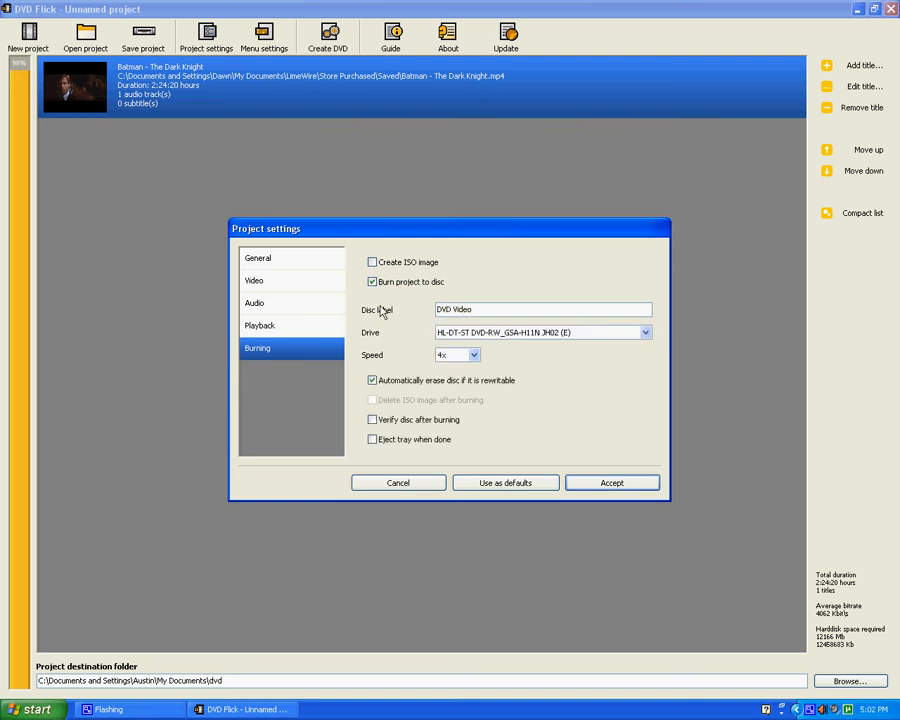
{"action": "left_click", "coordinate": [372, 380]}
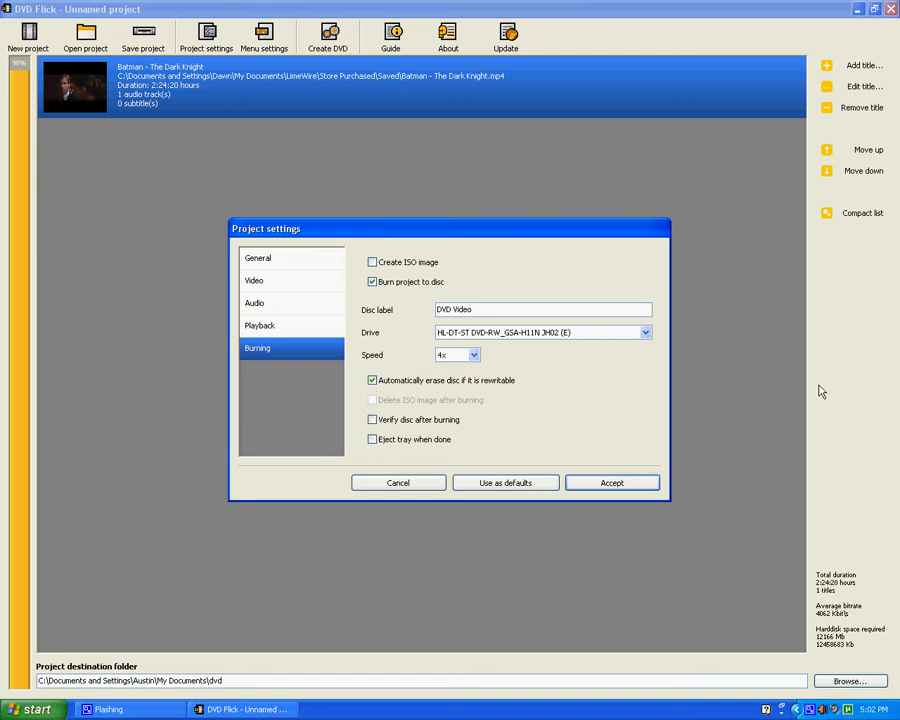
{"action": "left_click", "coordinate": [611, 482]}
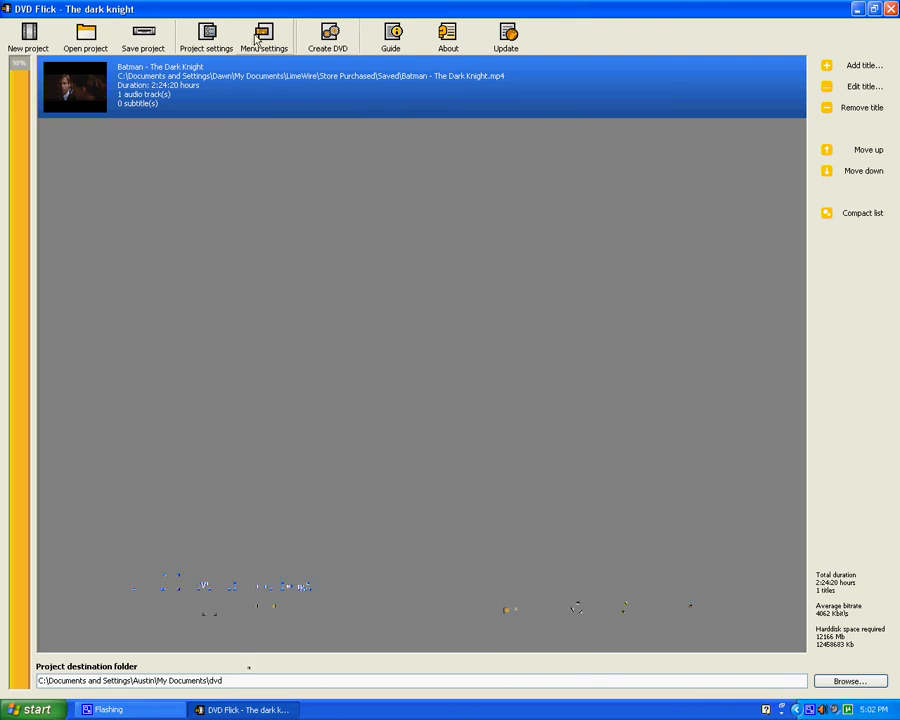
Browse the Mosaic, Simple Black and The Party menu templates, then choose Plasma Sphere and preview it
{"action": "left_click", "coordinate": [263, 37]}
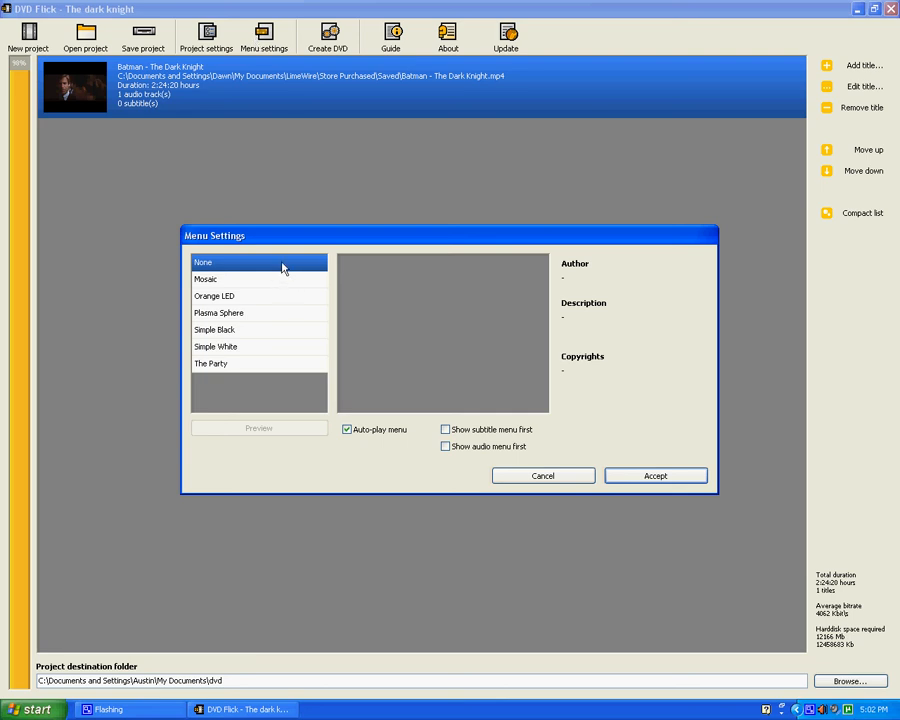
{"action": "mouse_move", "coordinate": [255, 271]}
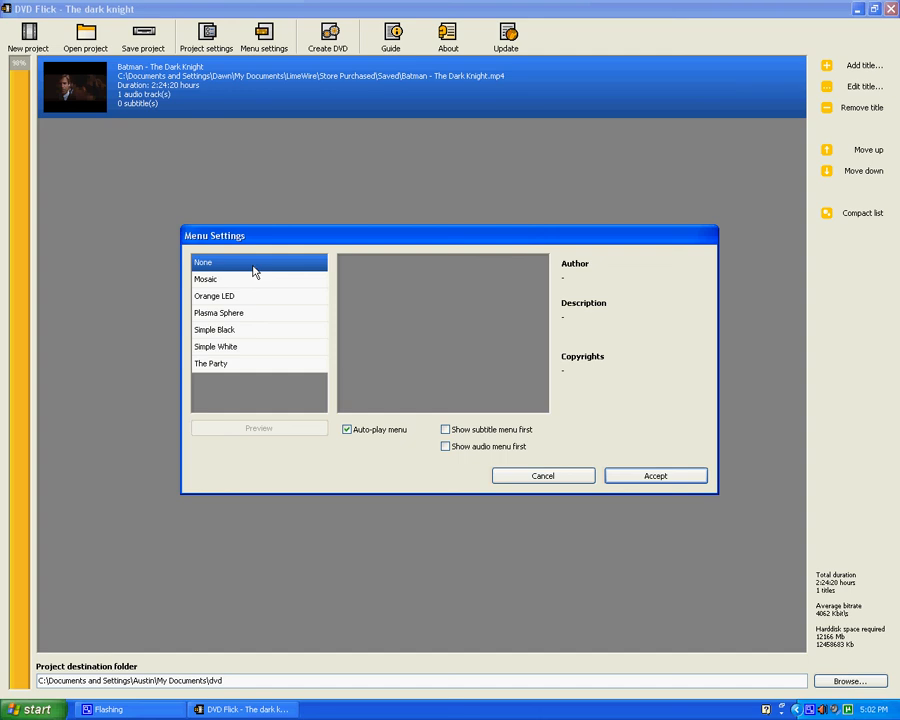
{"action": "mouse_move", "coordinate": [258, 265]}
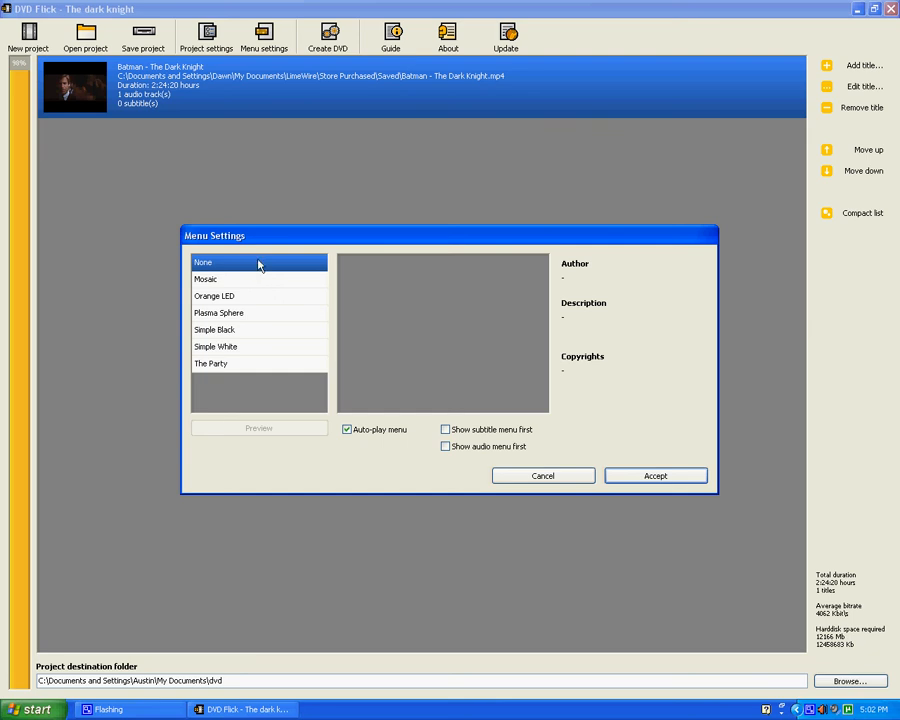
{"action": "left_click", "coordinate": [205, 279]}
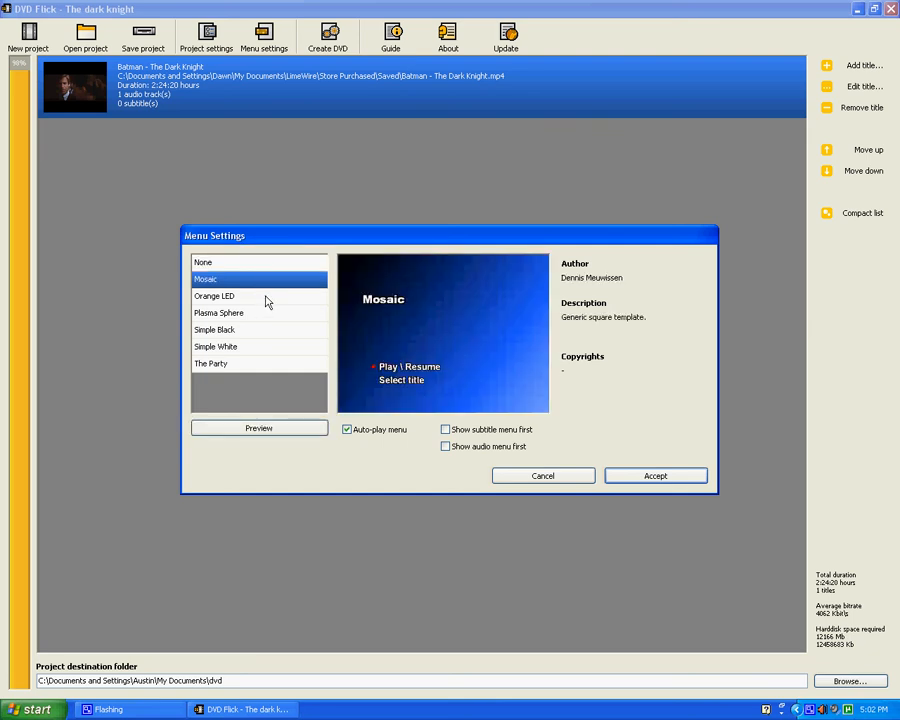
{"action": "left_click", "coordinate": [218, 313]}
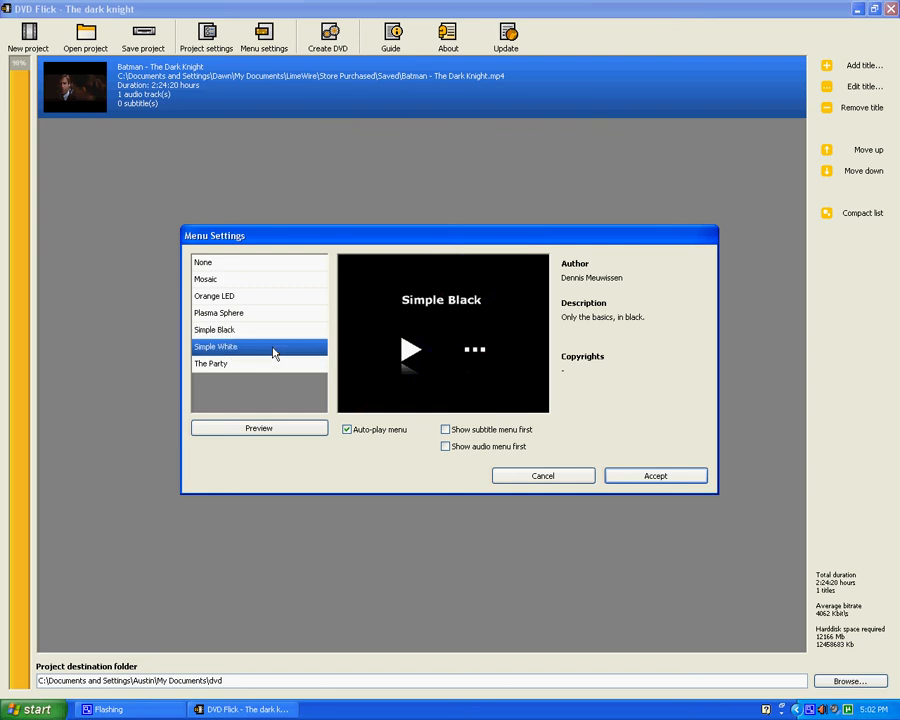
{"action": "left_click", "coordinate": [211, 363]}
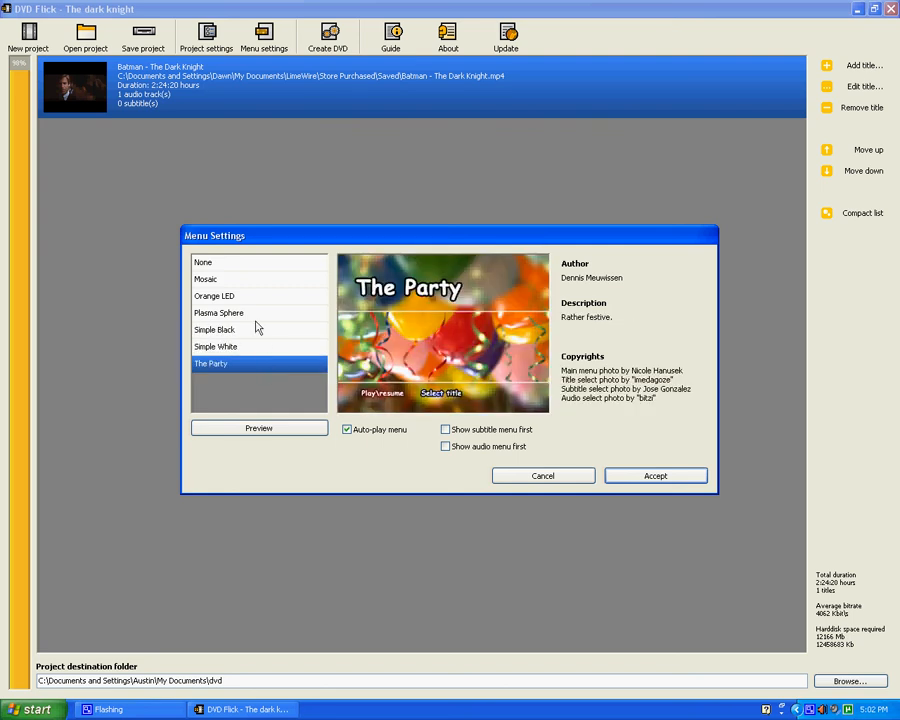
{"action": "left_click", "coordinate": [218, 313]}
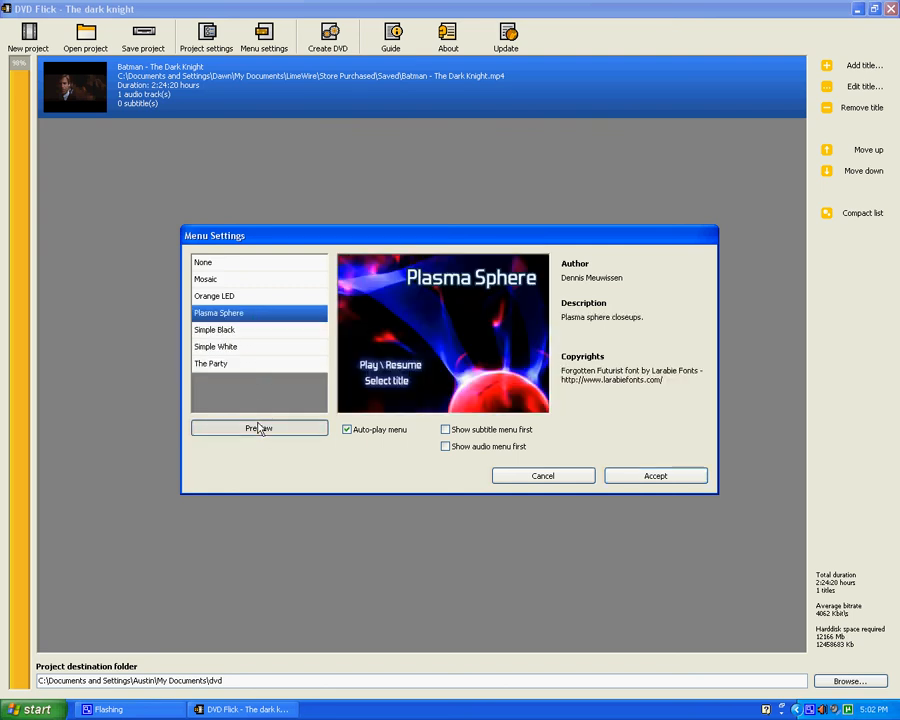
{"action": "left_click", "coordinate": [259, 428]}
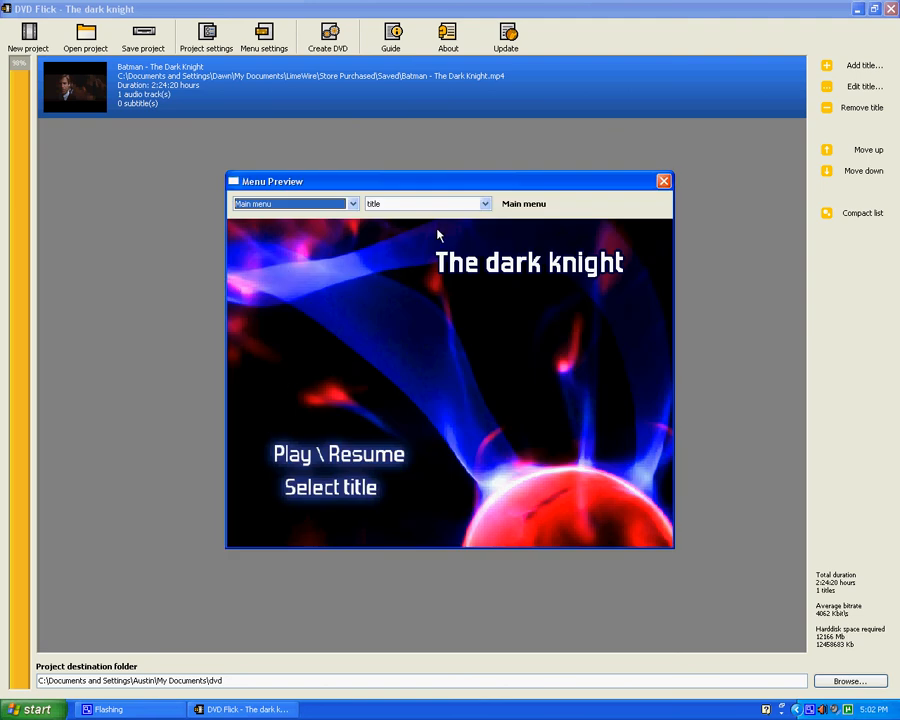
{"action": "mouse_move", "coordinate": [403, 404]}
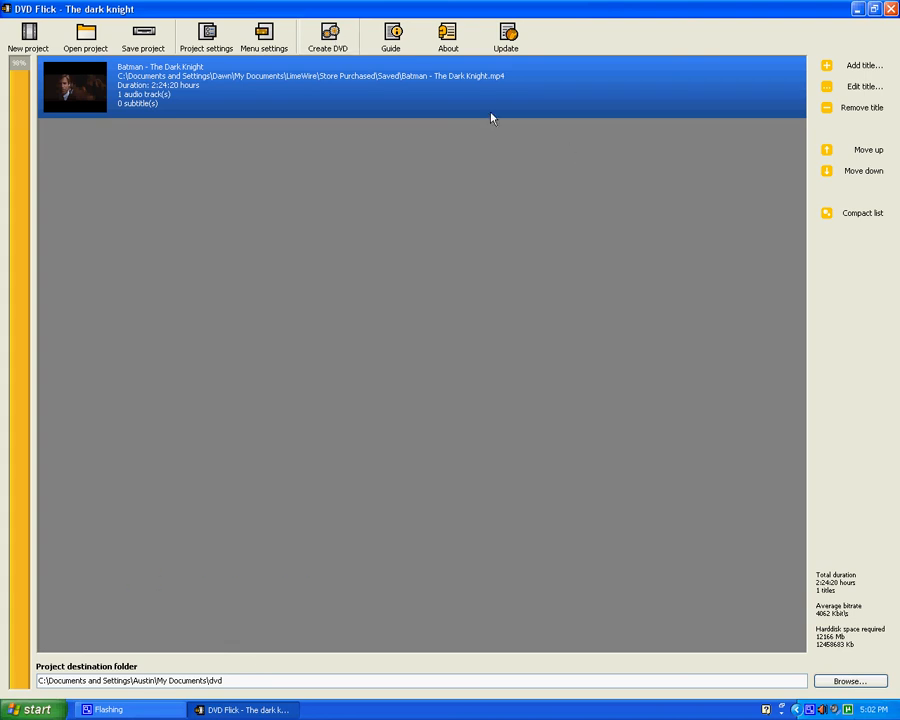
Start encoding The dark knight, overwriting the existing destination folder and acknowledging the burn notice
{"action": "left_click", "coordinate": [329, 37]}
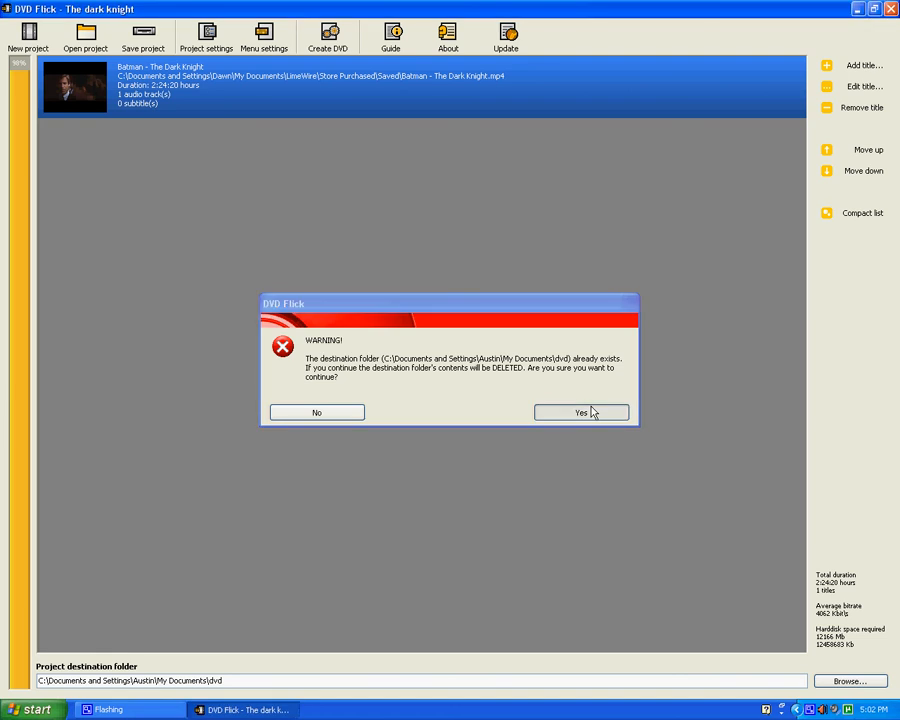
{"action": "left_click", "coordinate": [581, 412]}
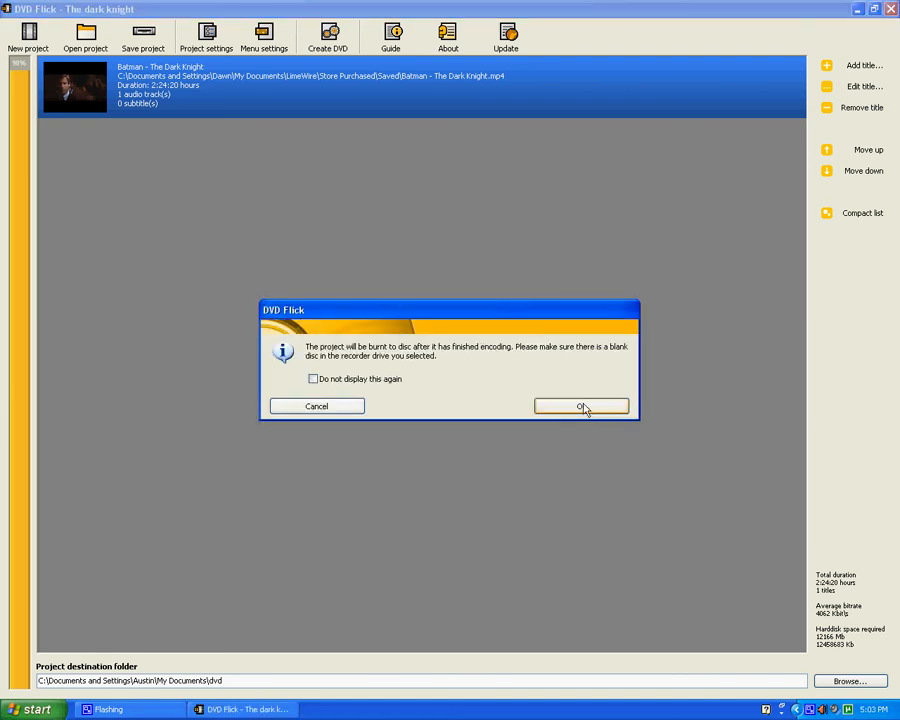
{"action": "mouse_move", "coordinate": [463, 356]}
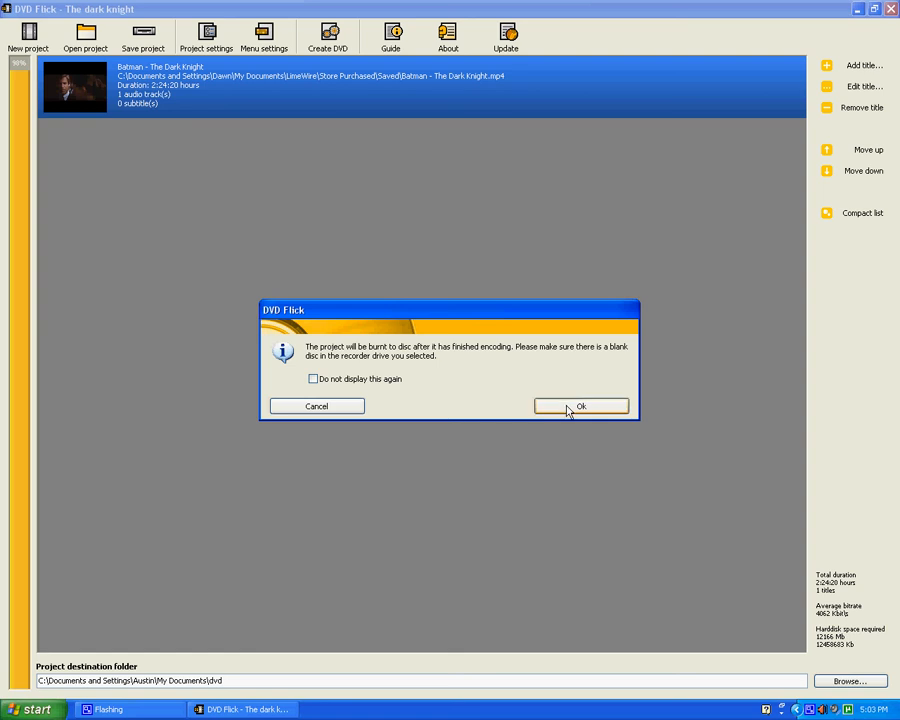
{"action": "left_click", "coordinate": [581, 405]}
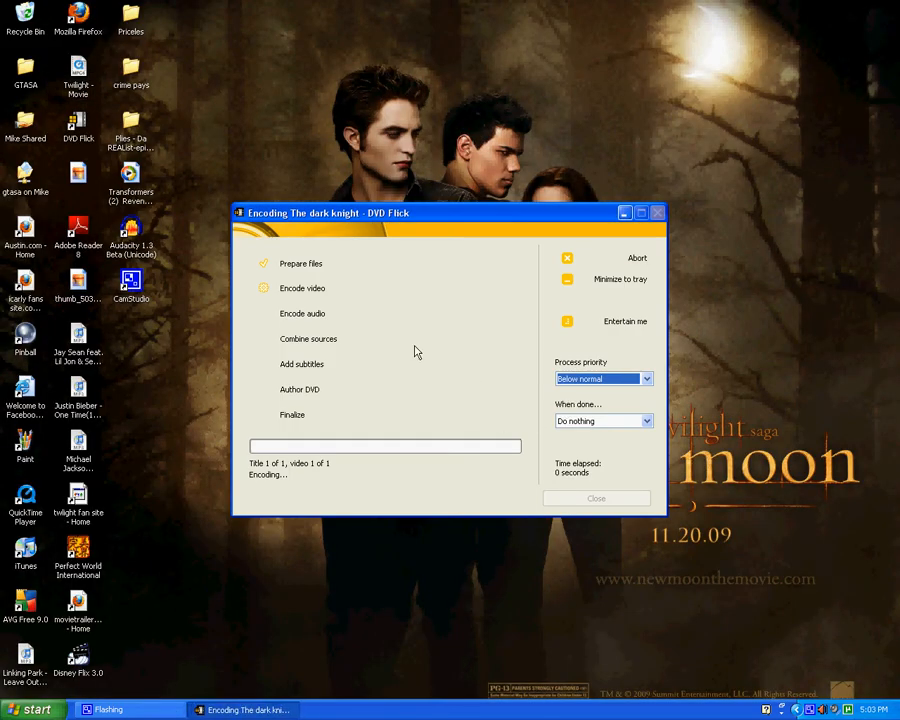
{"action": "mouse_move", "coordinate": [477, 513]}
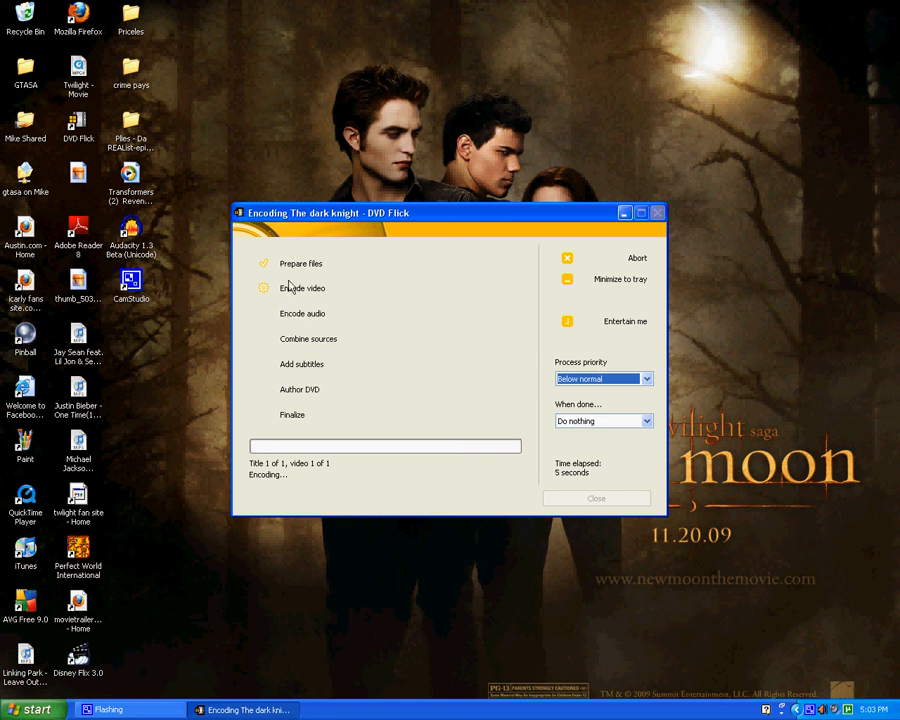
{"action": "mouse_move", "coordinate": [291, 303]}
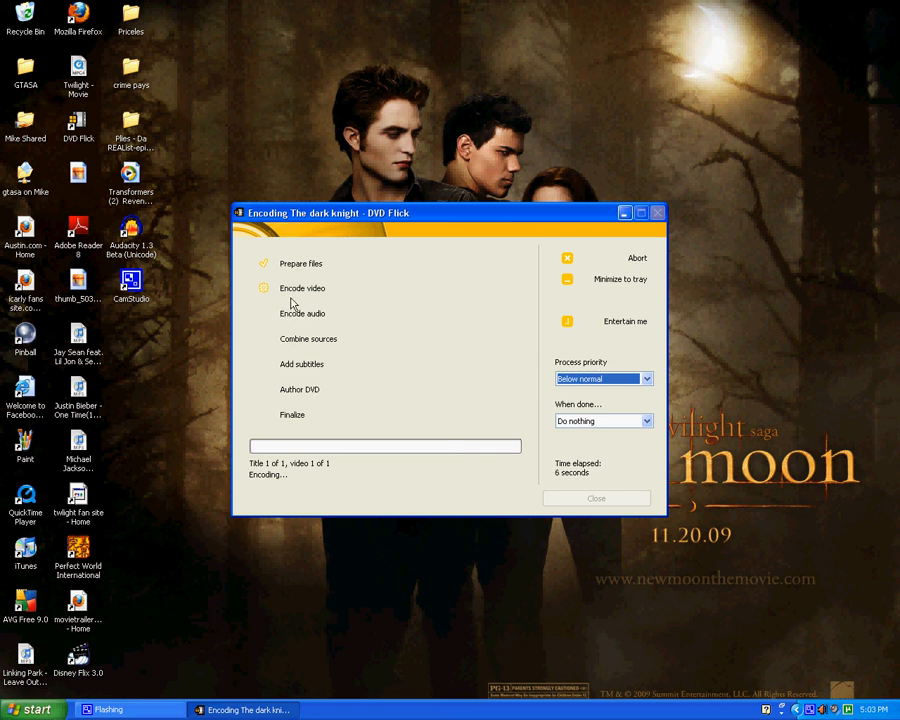
{"action": "mouse_move", "coordinate": [260, 340]}
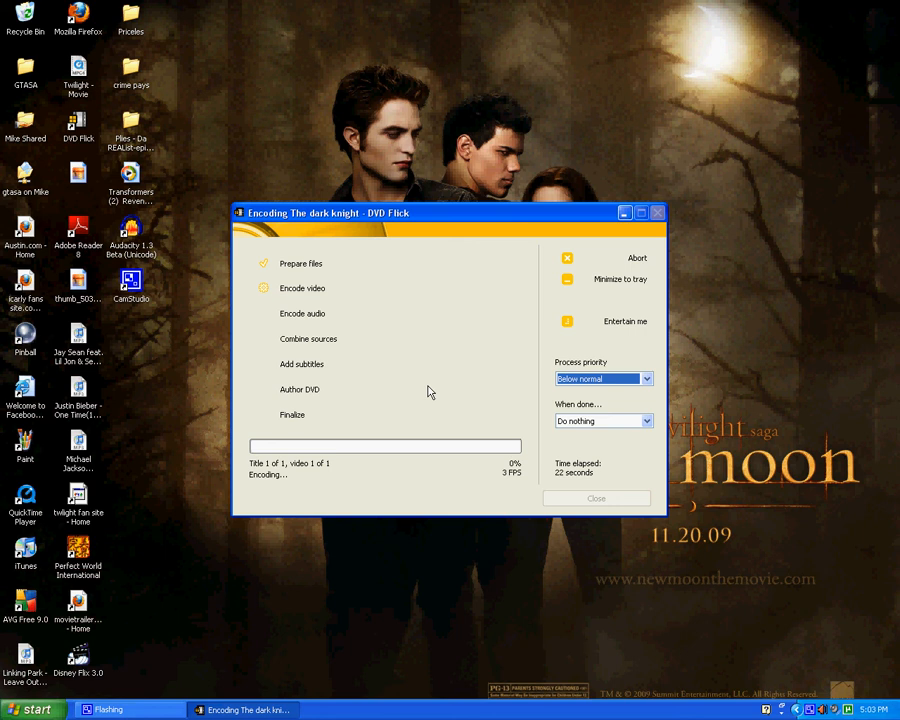
{"action": "mouse_move", "coordinate": [547, 260]}
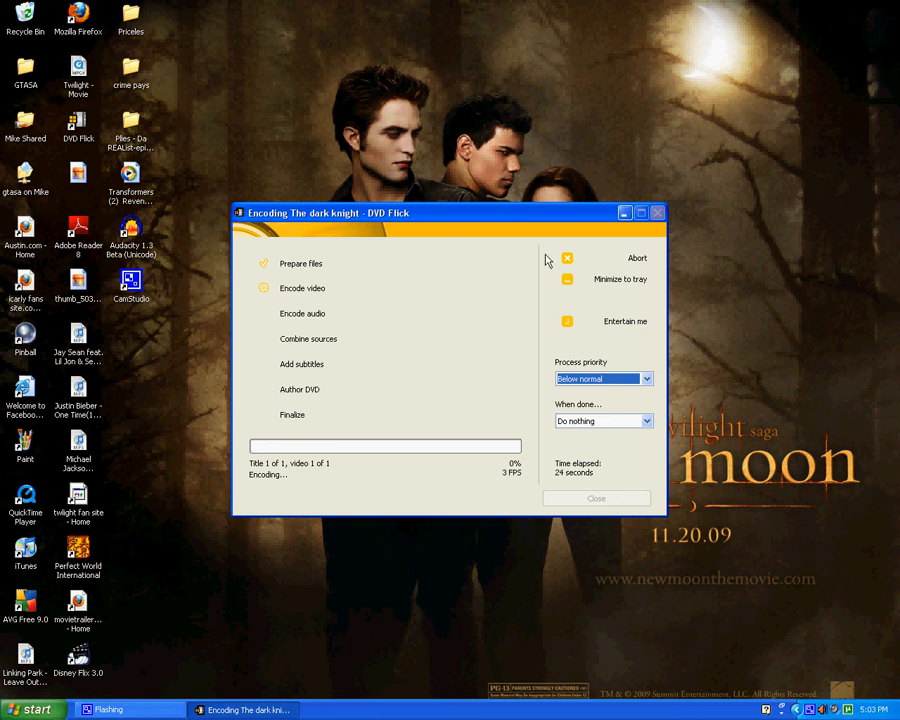